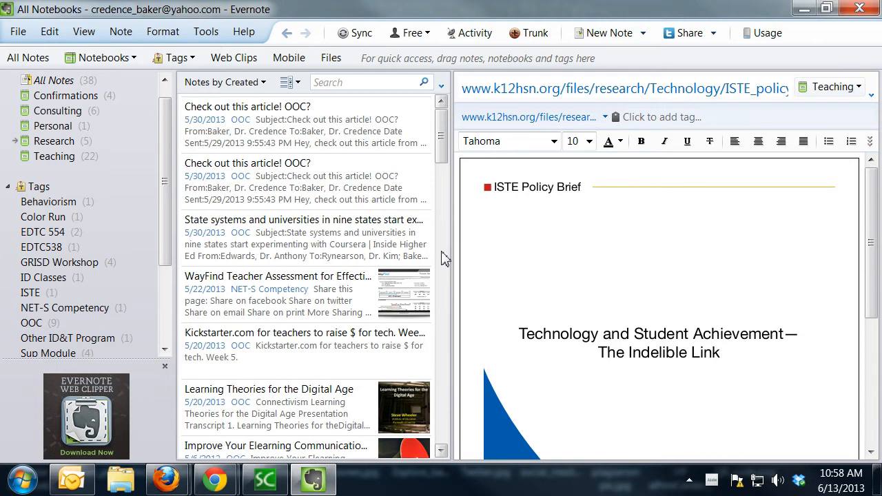
mouse_move(757, 11)
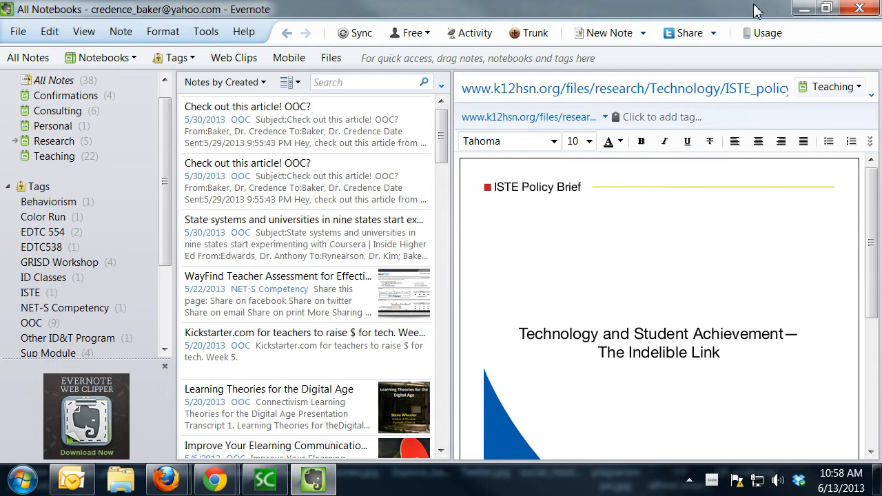
mouse_move(529, 33)
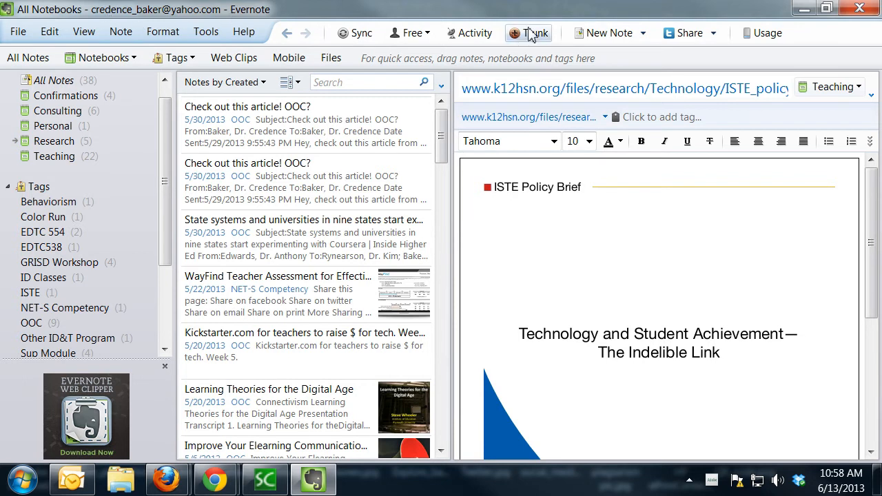
mouse_move(661, 15)
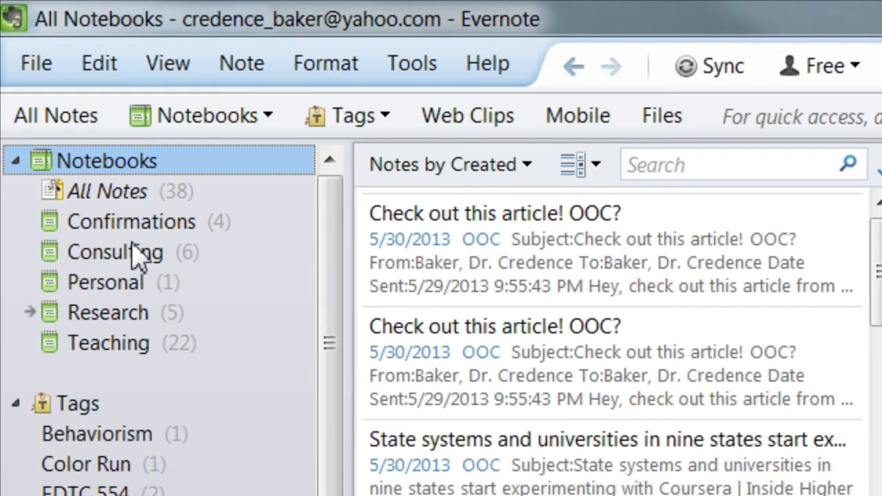
mouse_move(140, 237)
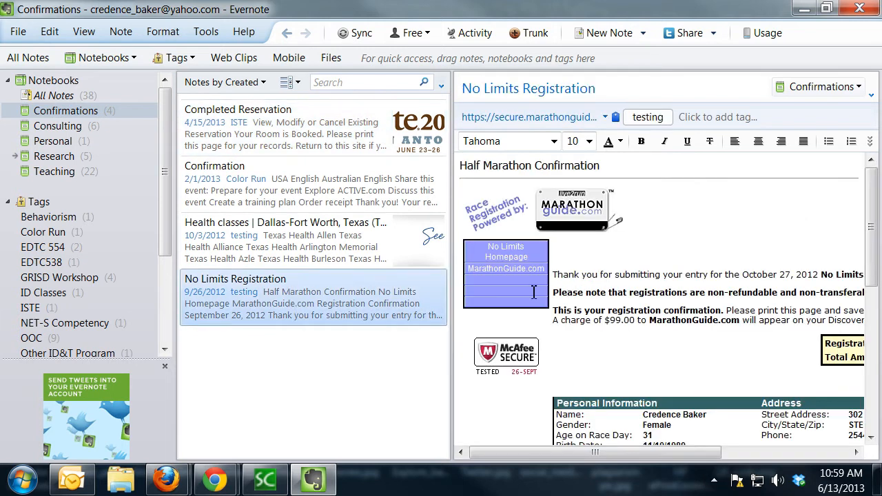
- Browse the Consulting, Personal and Research notebooks, ending on the WayFind Teacher Assessment note
scroll("down", 3)
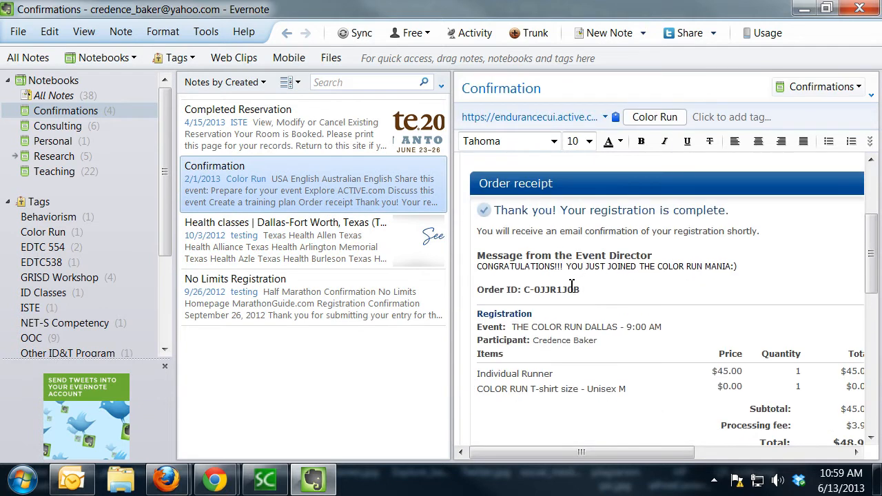
double_click(526, 290)
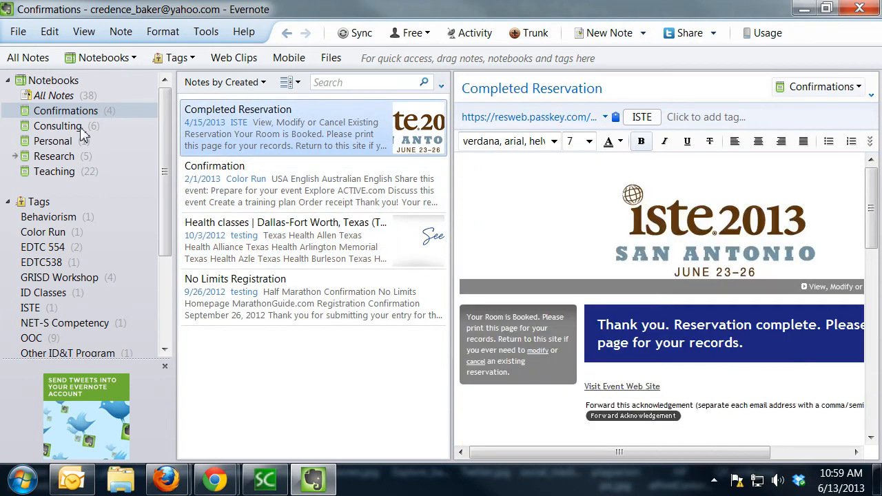
left_click(58, 126)
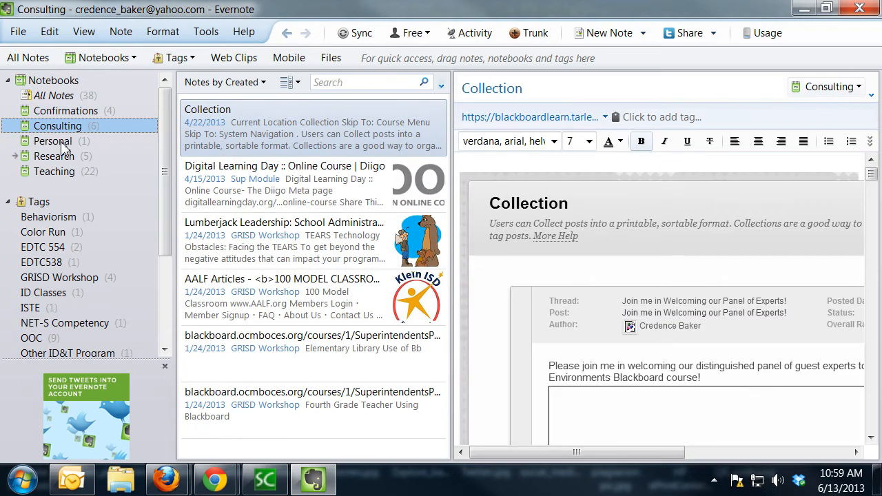
left_click(52, 140)
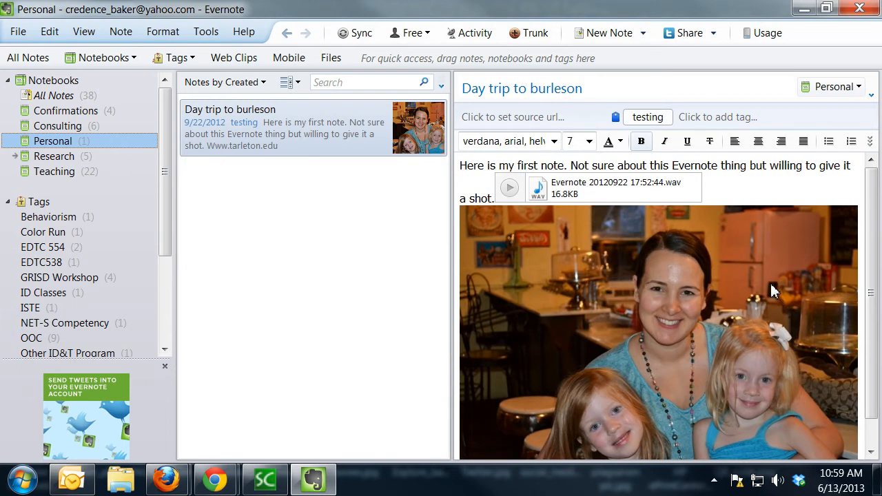
mouse_move(640, 210)
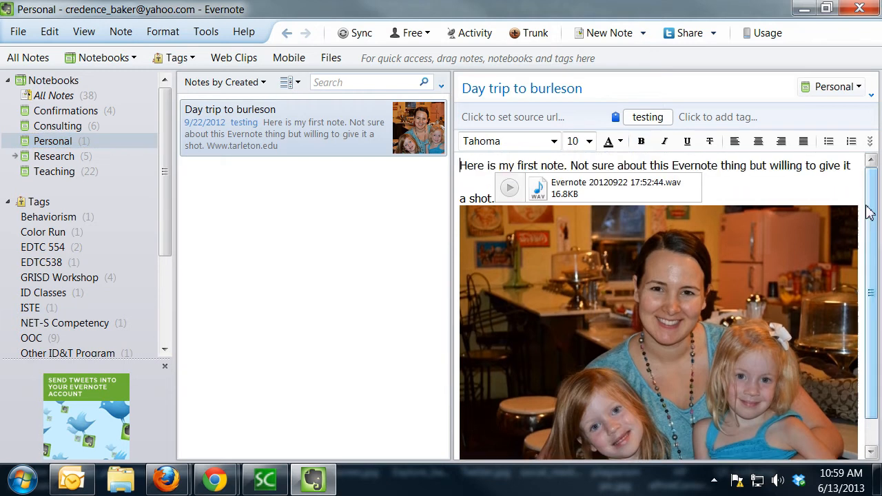
left_click(53, 156)
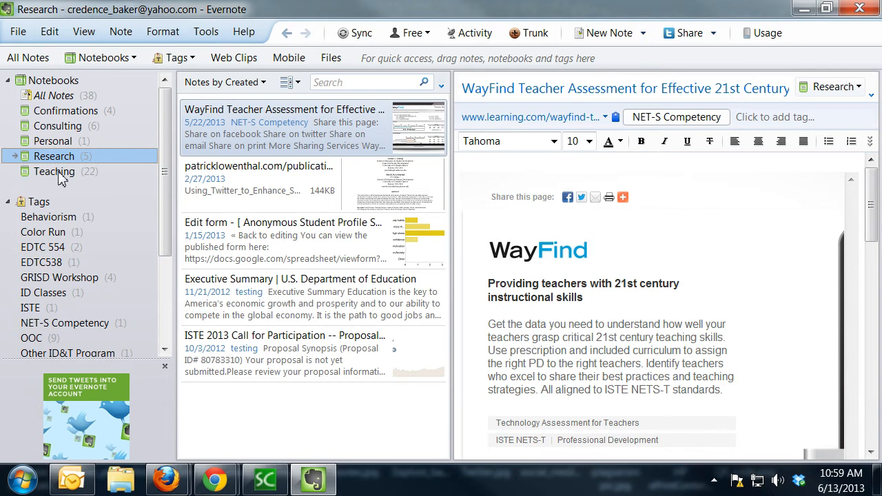
- Browse the Teaching notebook's 22 notes, viewing Learning Theories for the Digital Age and the ISTE Policy Brief PDF
left_click(54, 171)
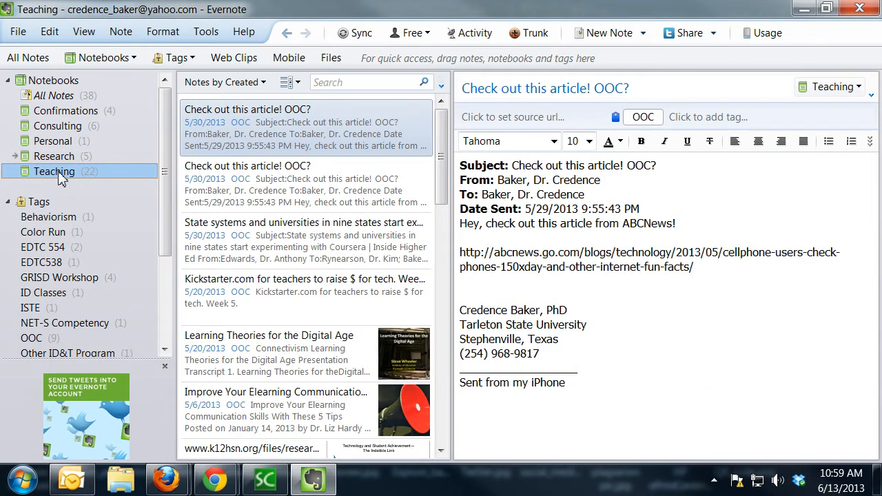
mouse_move(69, 179)
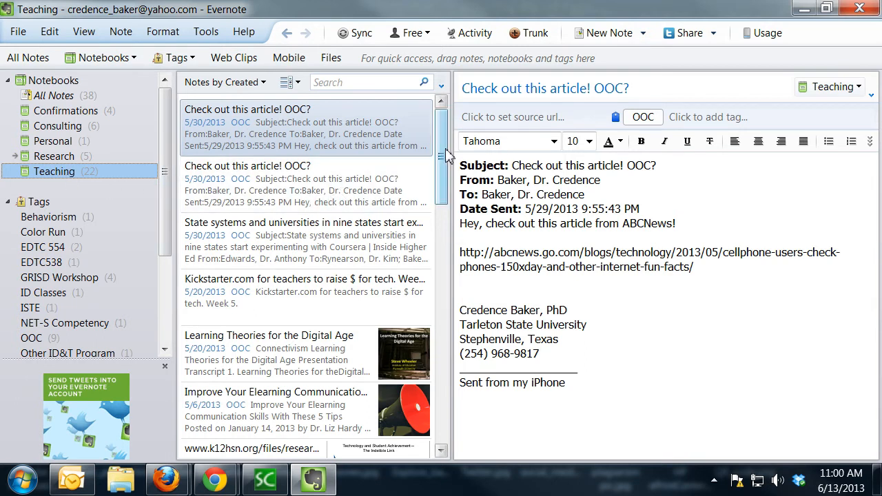
scroll("down", 3)
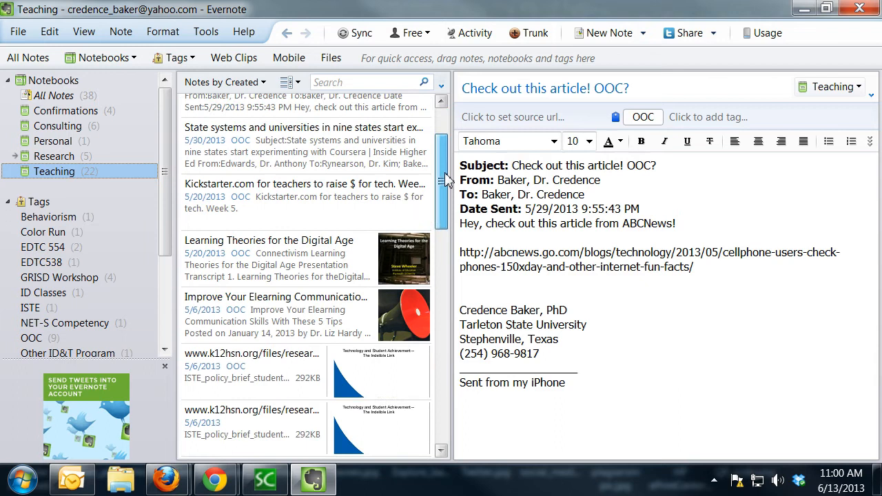
left_click(268, 246)
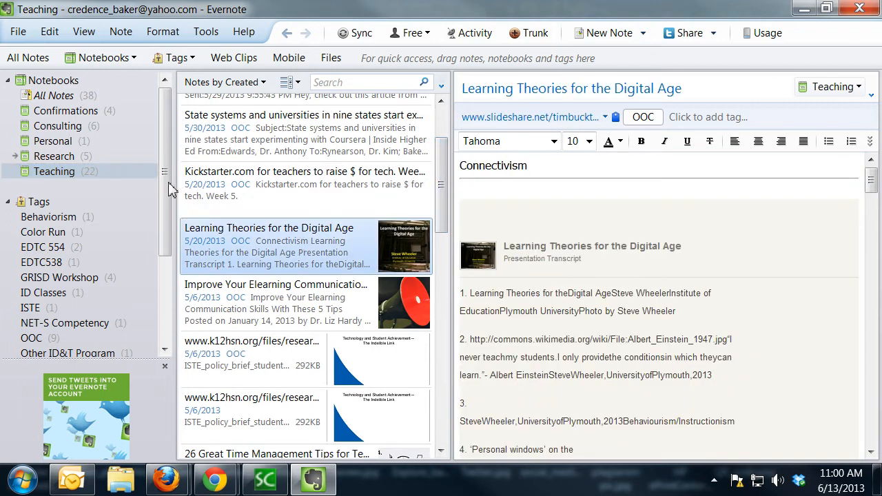
mouse_move(441, 186)
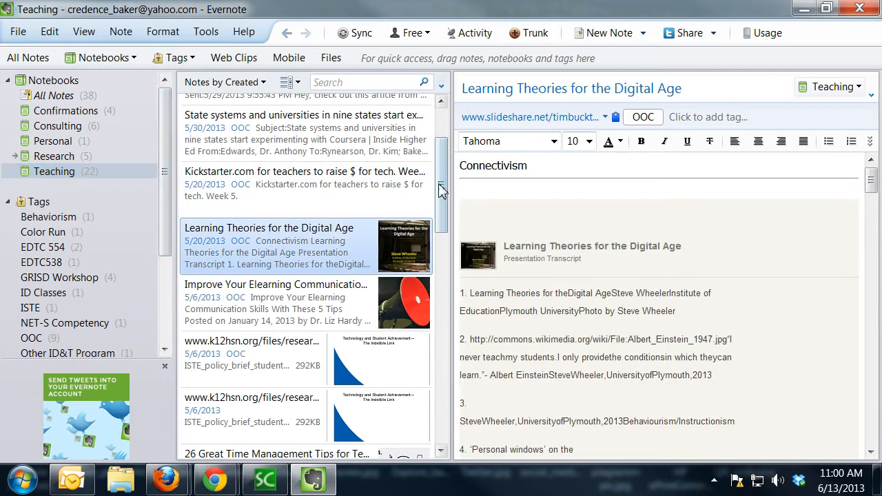
scroll("down", 3)
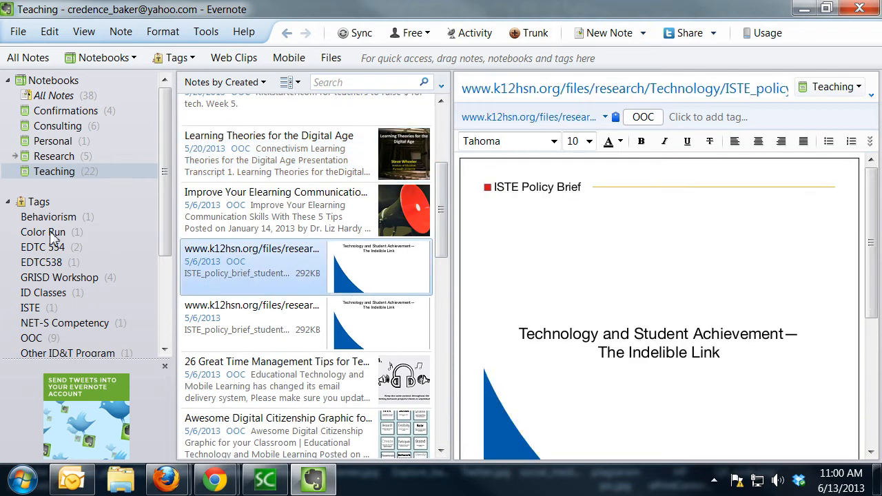
mouse_move(39, 348)
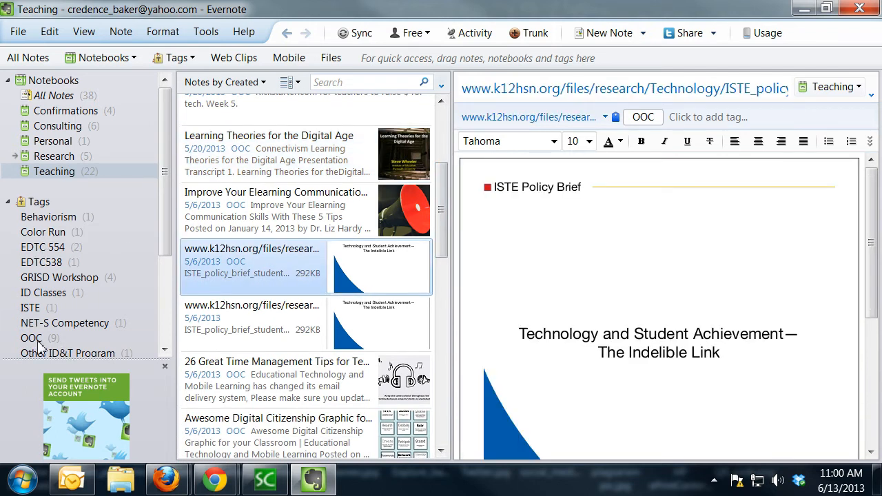
scroll("up", 3)
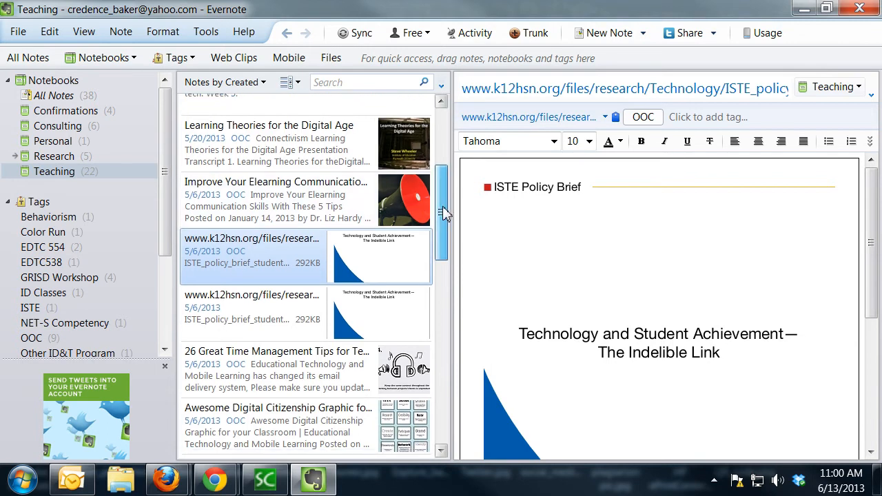
scroll("down", 3)
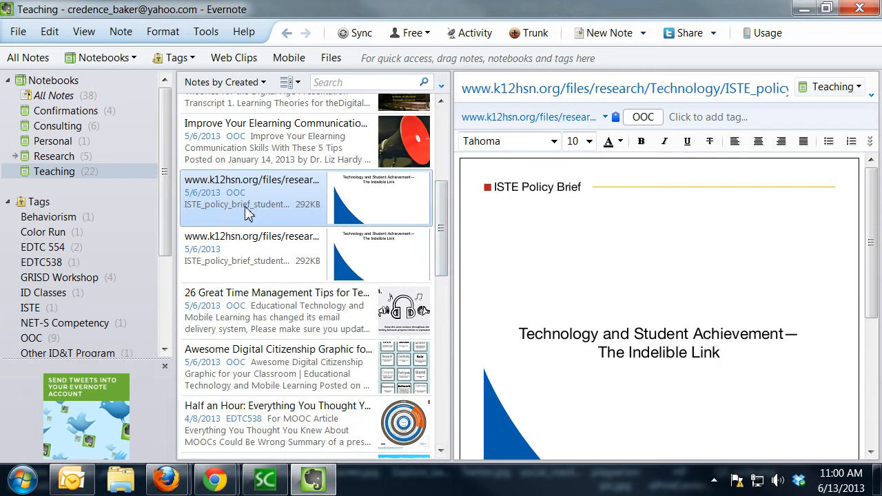
mouse_move(241, 201)
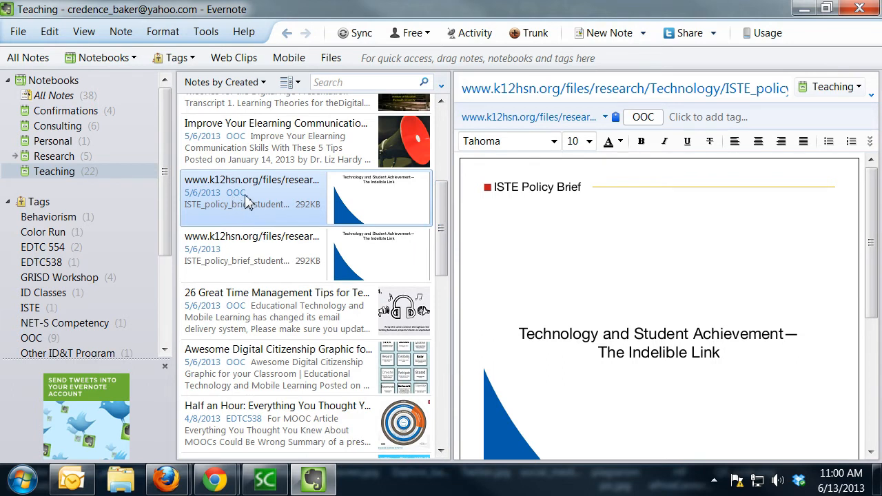
mouse_move(281, 195)
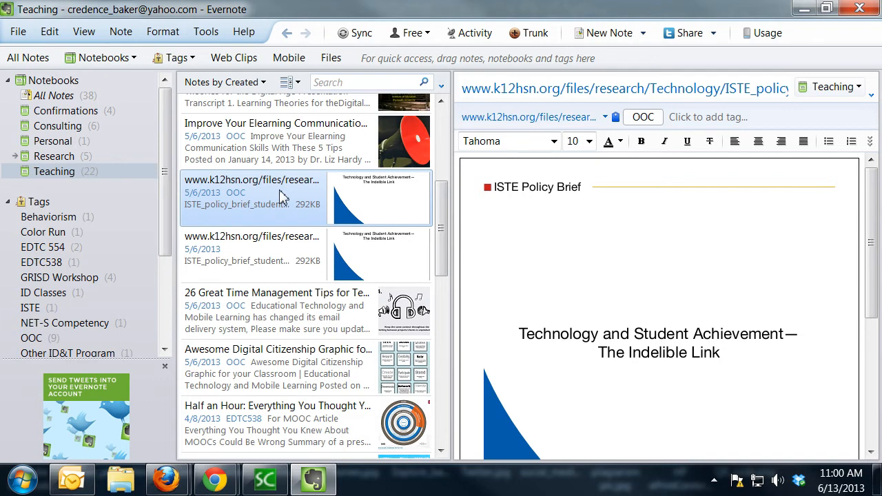
mouse_move(289, 207)
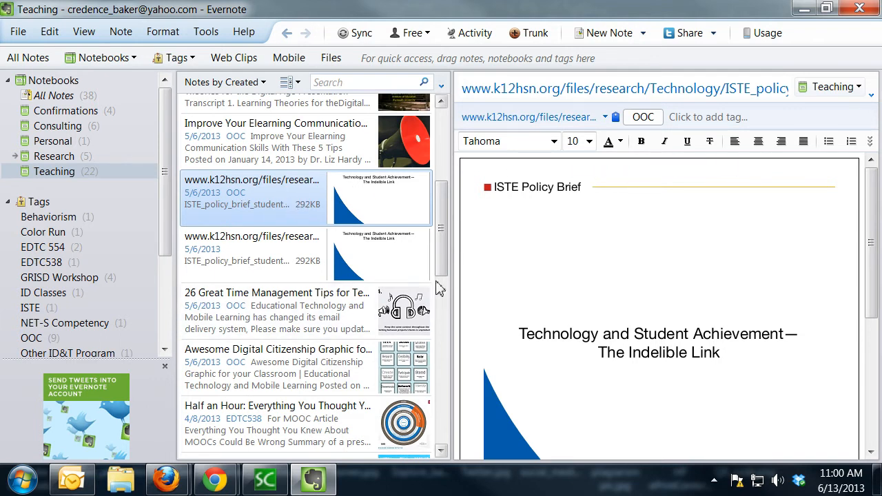
scroll("up", 3)
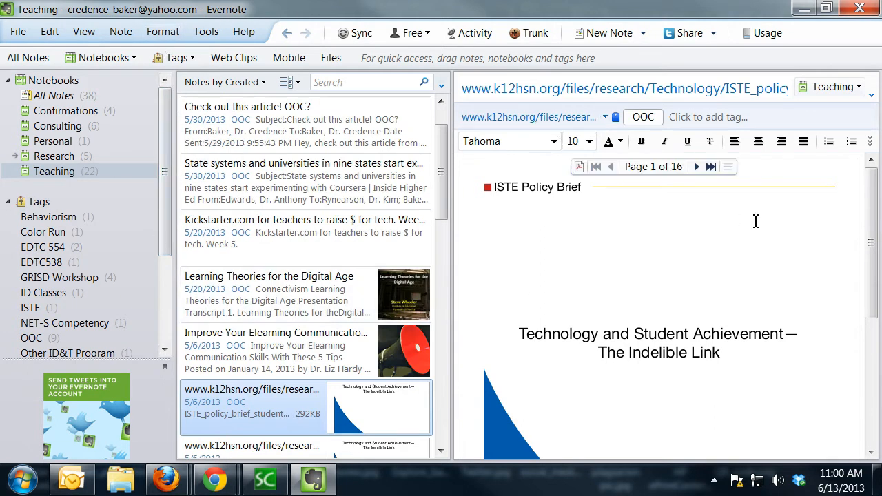
mouse_move(852, 232)
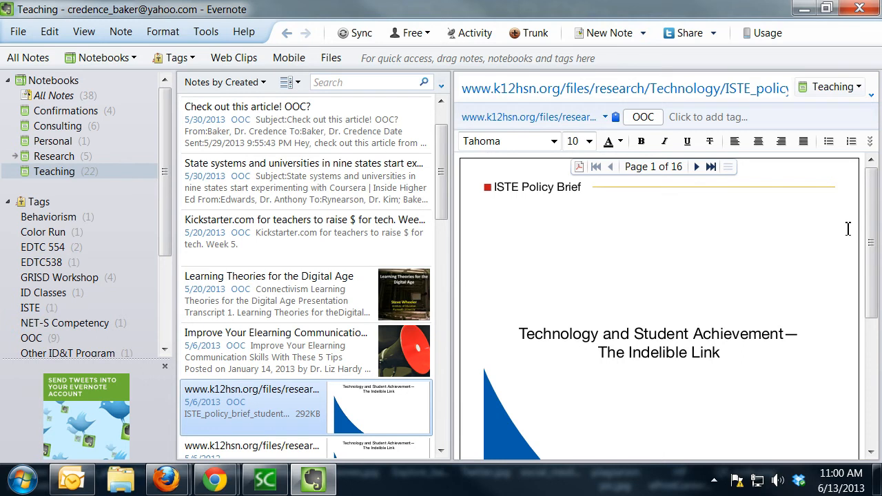
mouse_move(685, 179)
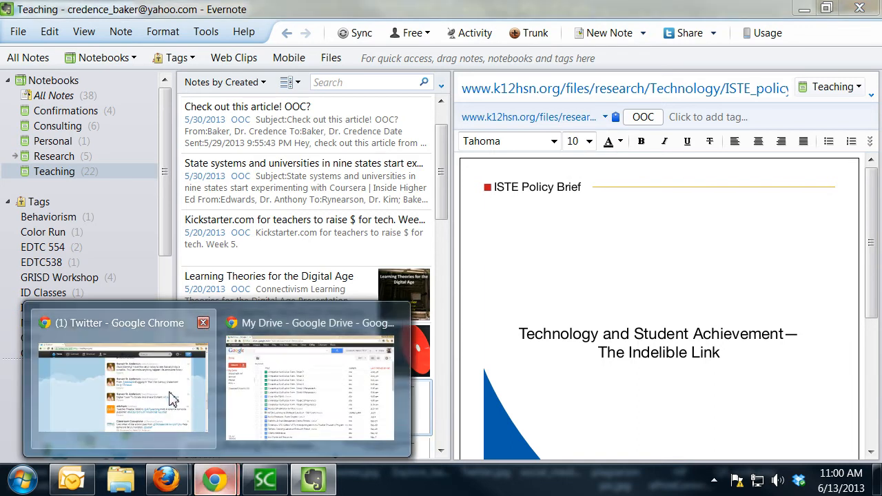
- From the Twitter page in Chrome, follow the link to Edutopia's Blogging in the 21st-Century Classroom article
left_click(123, 388)
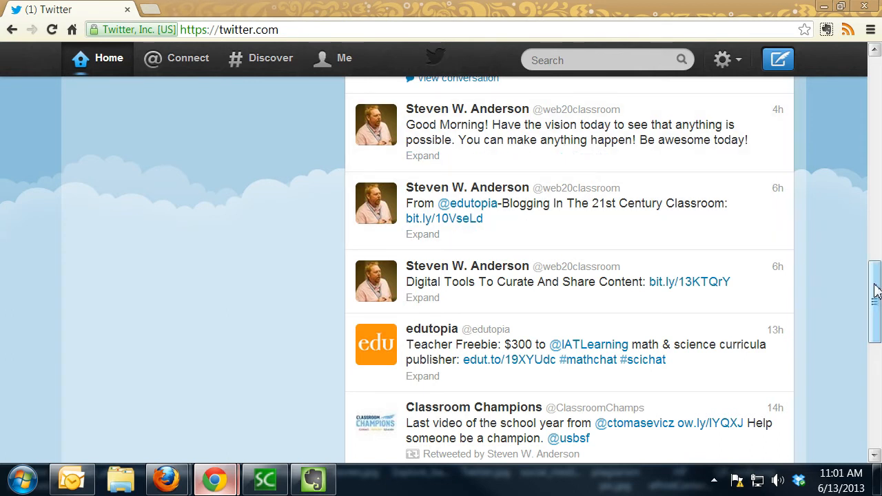
scroll("up", 3)
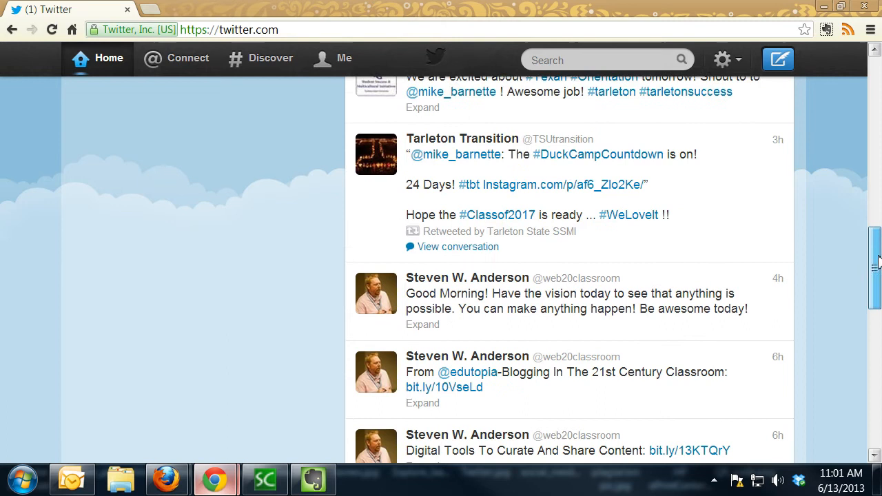
scroll("down", 3)
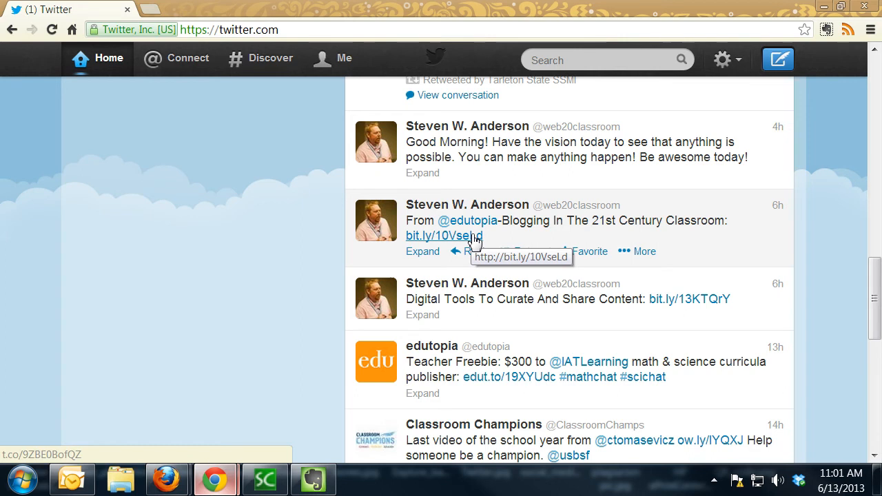
left_click(443, 236)
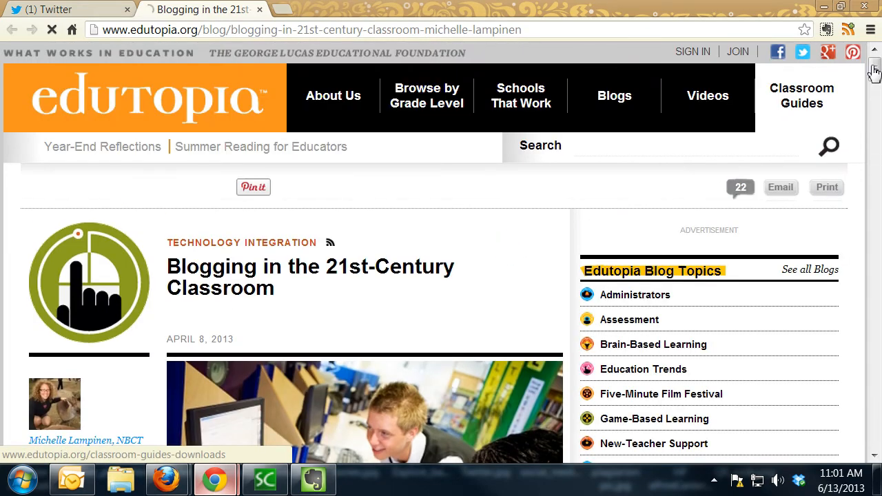
- Skim down through the blogging article to its comments section
scroll("up", 3)
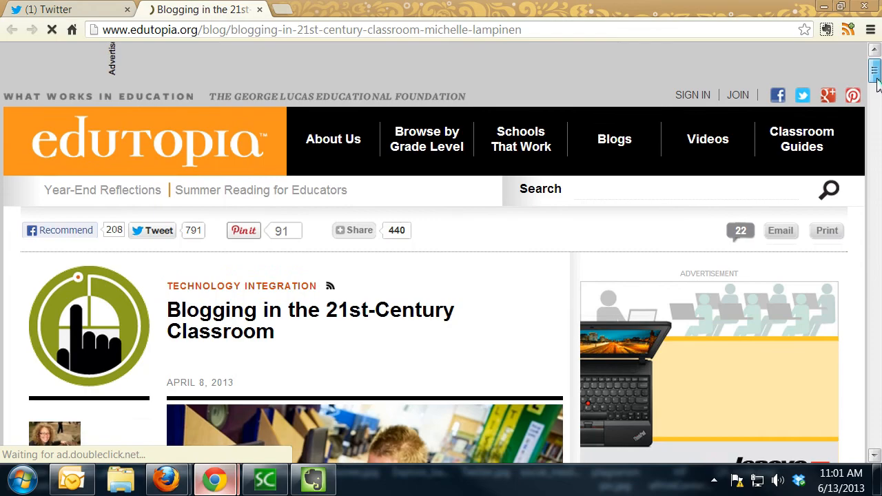
scroll("down", 3)
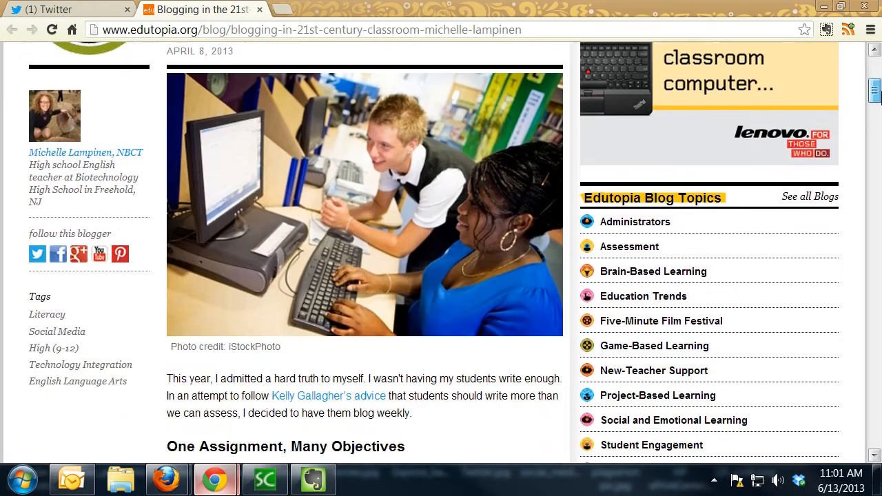
scroll("down", 3)
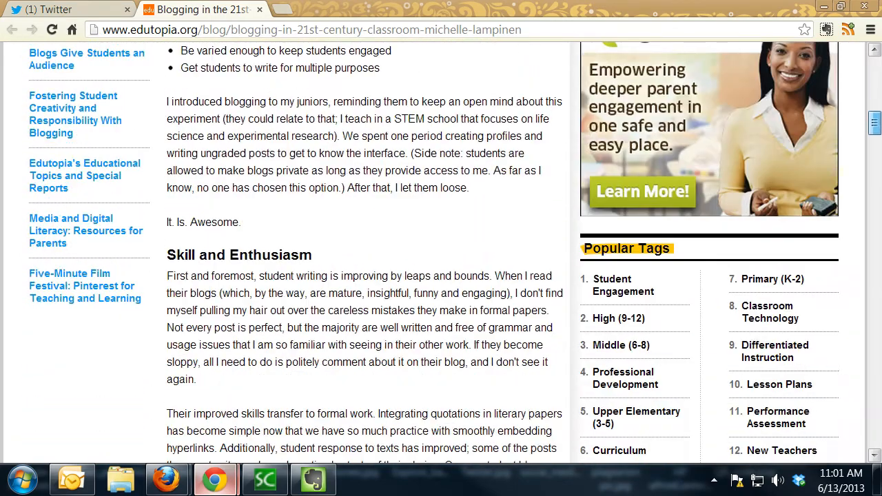
scroll("down", 3)
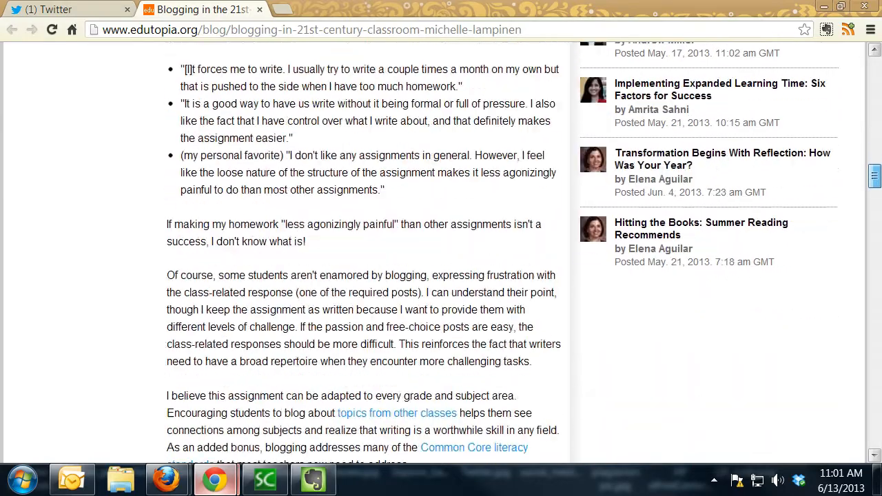
scroll("down", 3)
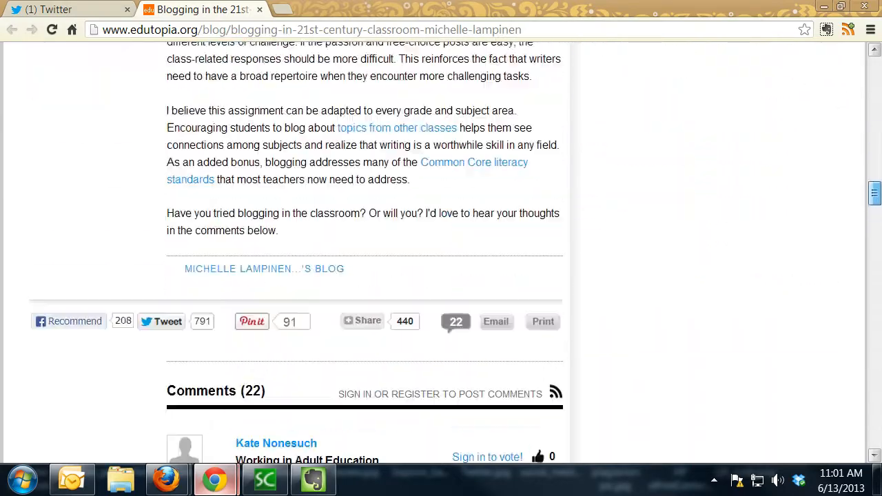
scroll("up", 3)
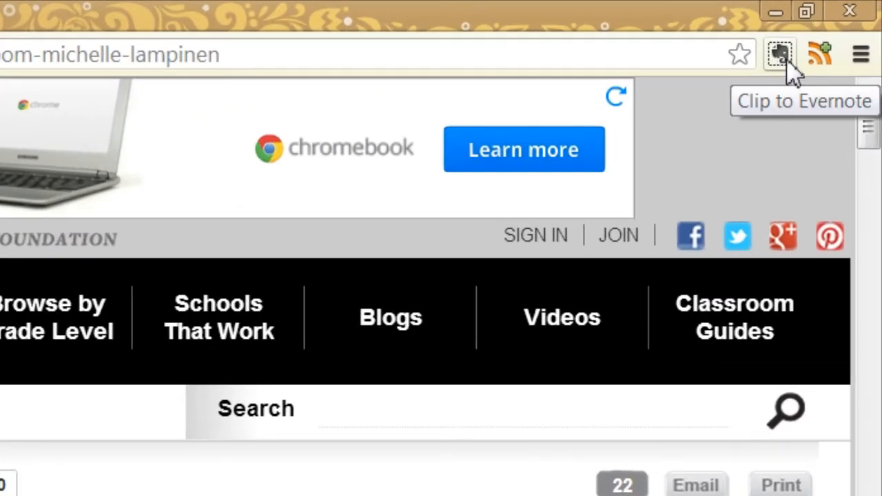
mouse_move(783, 72)
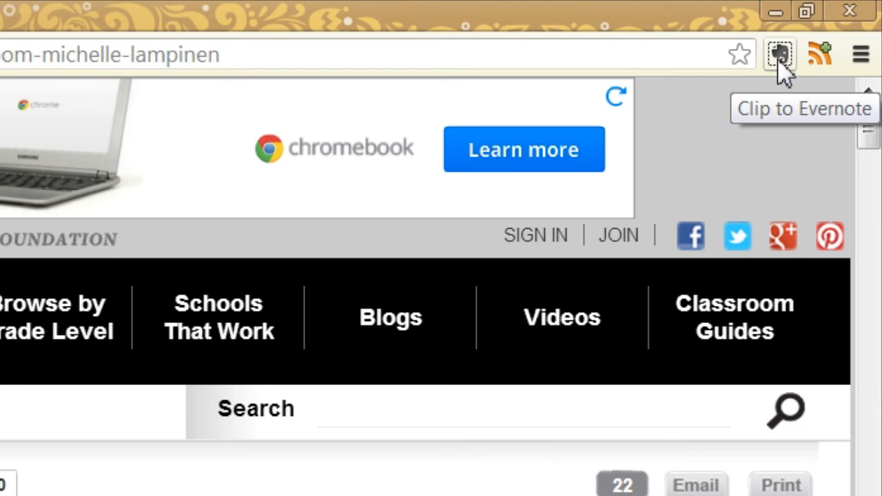
mouse_move(798, 132)
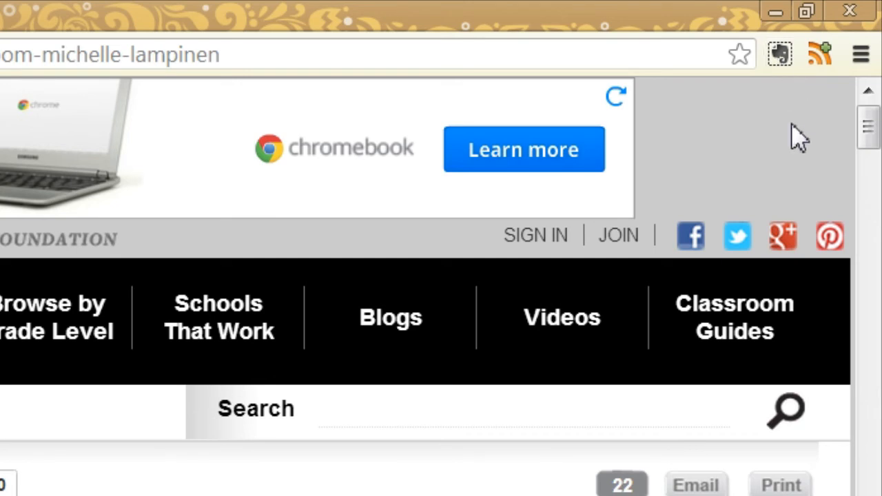
mouse_move(778, 56)
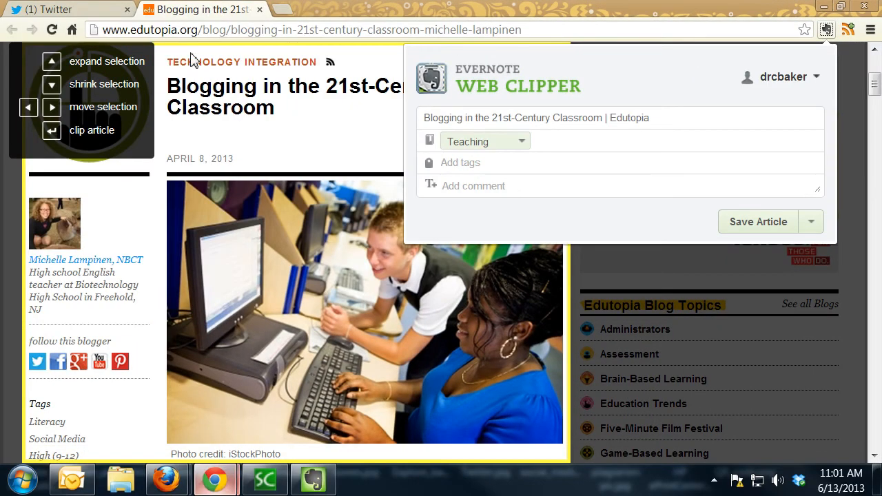
mouse_move(567, 460)
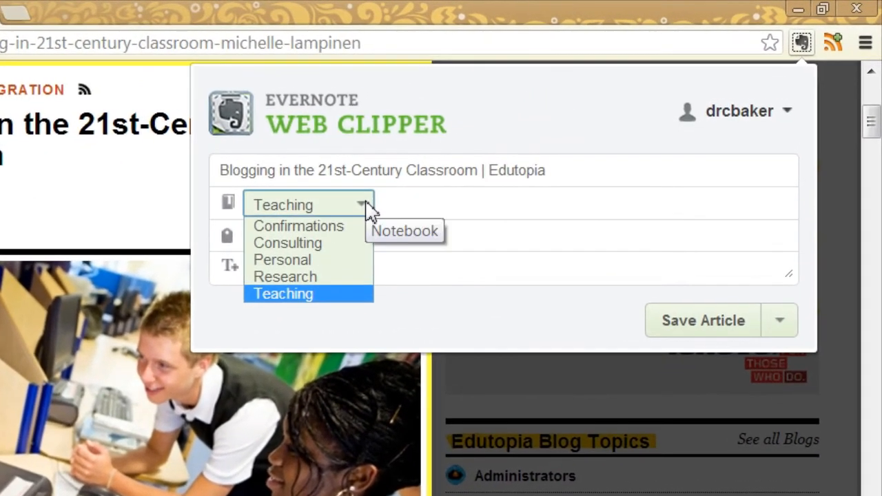
mouse_move(356, 303)
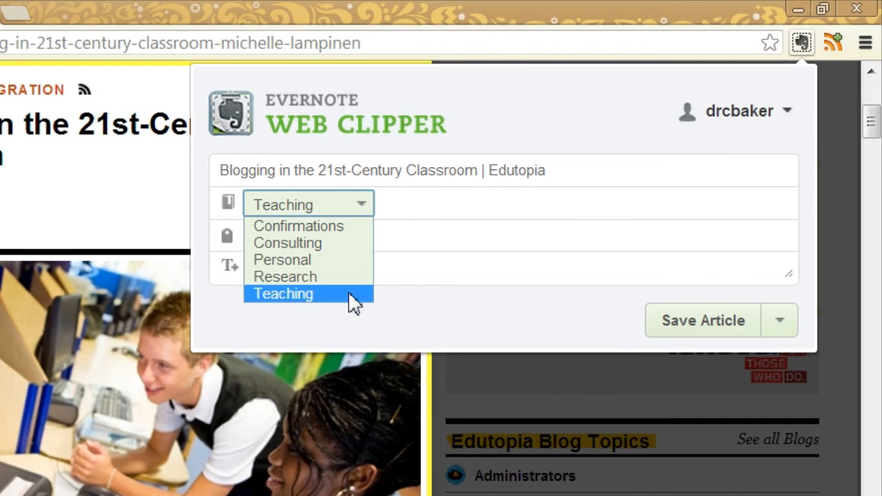
- Clip the article to the Teaching notebook with tag OOC and comment 'Resource for Week 4.', then dismiss the confirmation
left_click(283, 293)
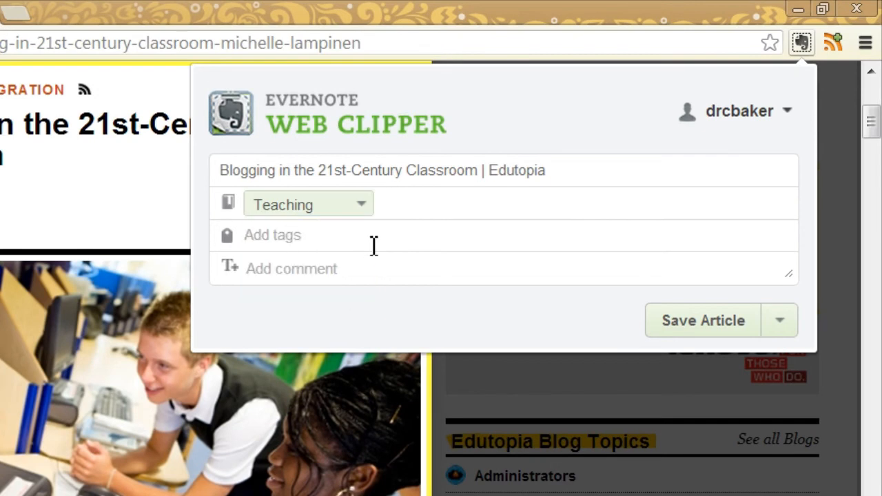
type("OOC")
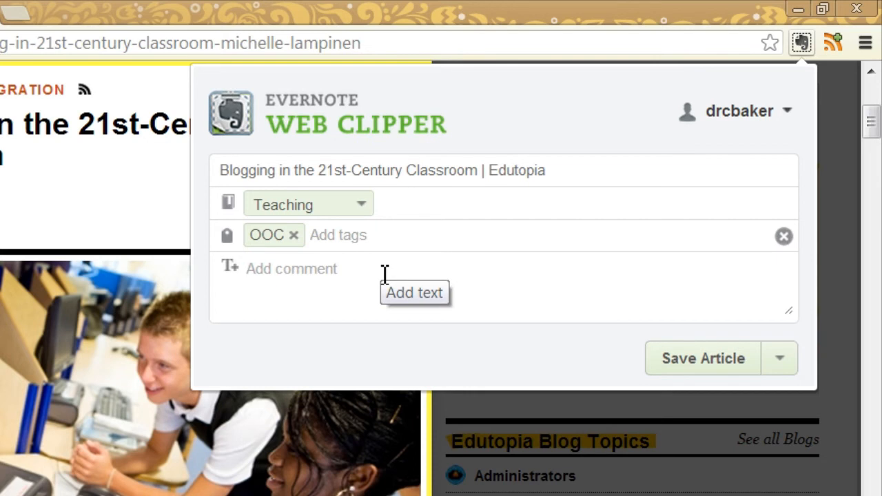
type("Res")
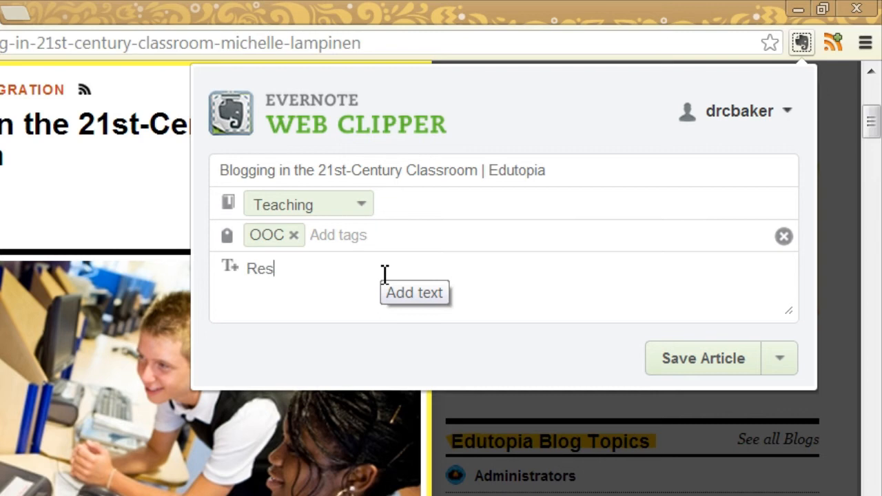
type("ource for")
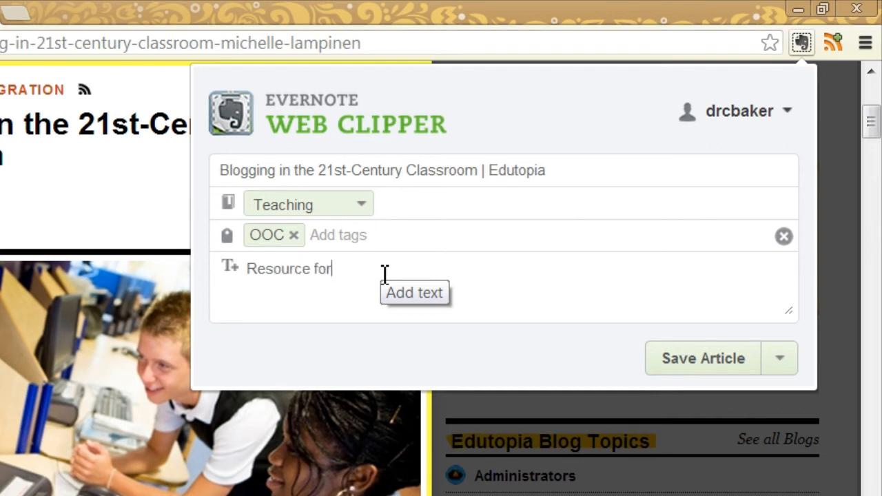
type("Week 4")
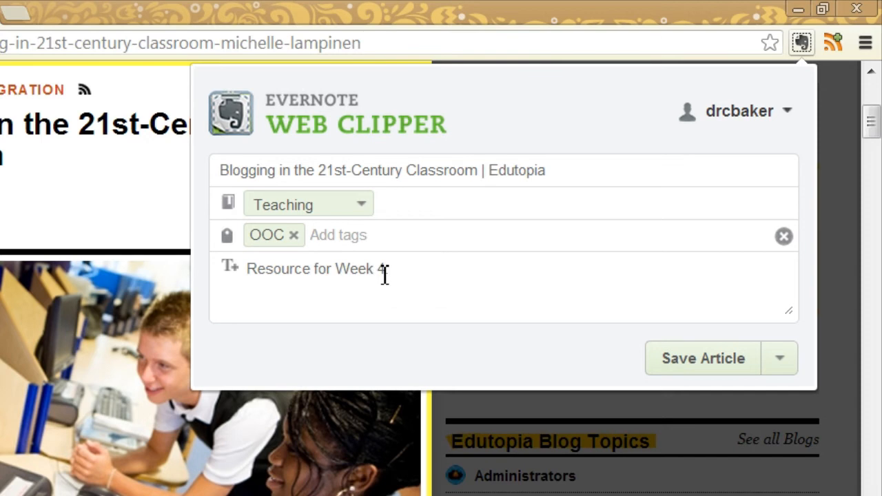
type(".")
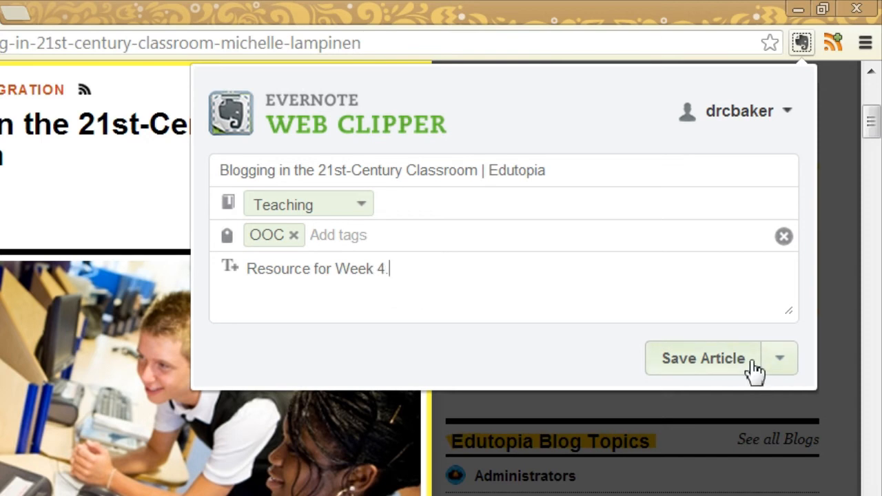
left_click(702, 358)
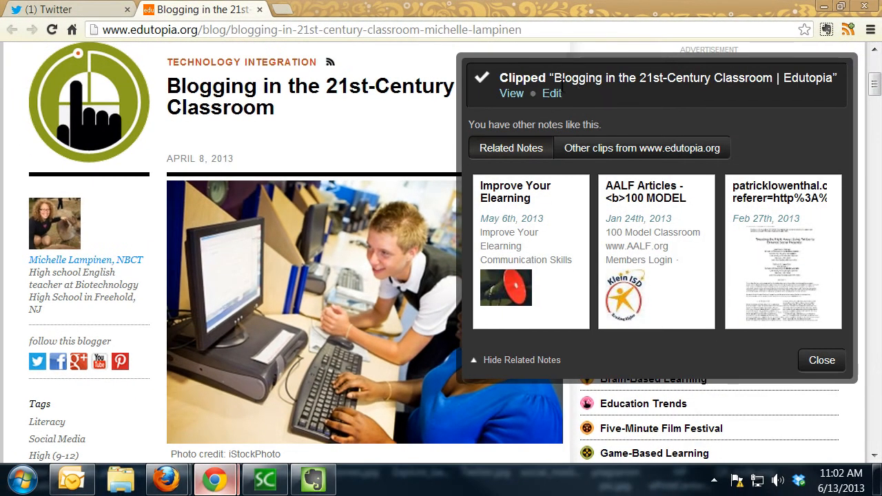
mouse_move(565, 279)
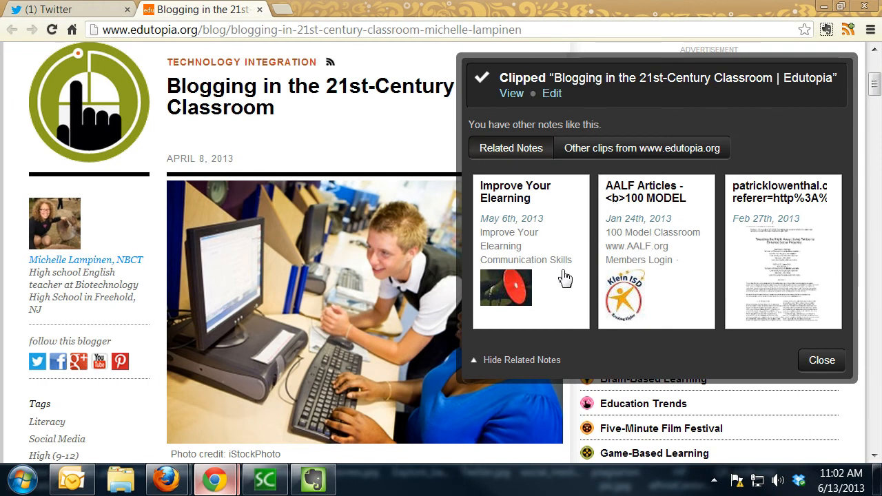
mouse_move(805, 322)
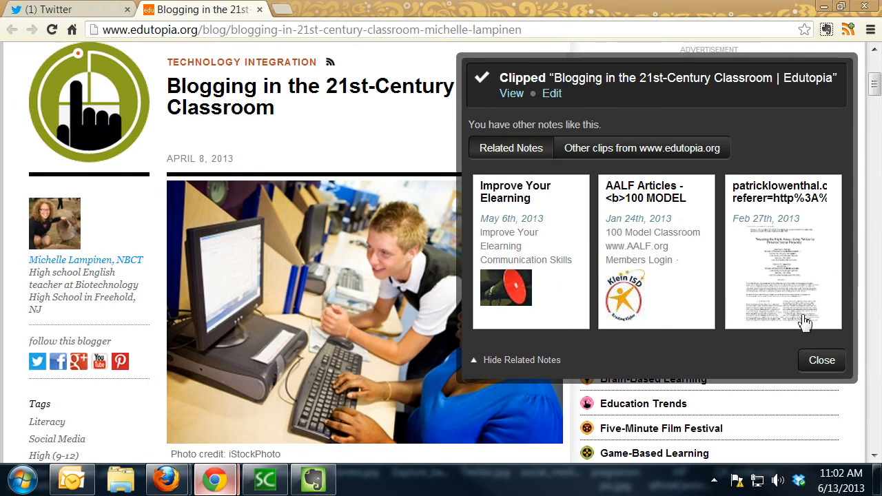
mouse_move(827, 365)
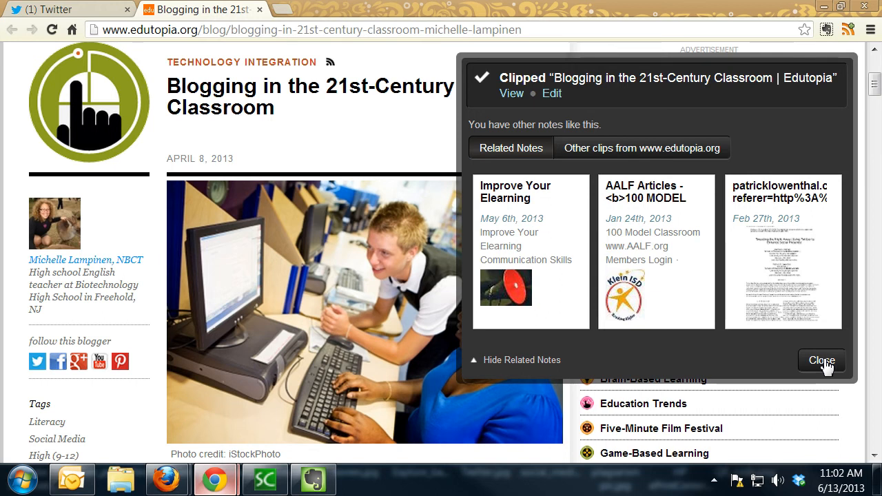
left_click(821, 361)
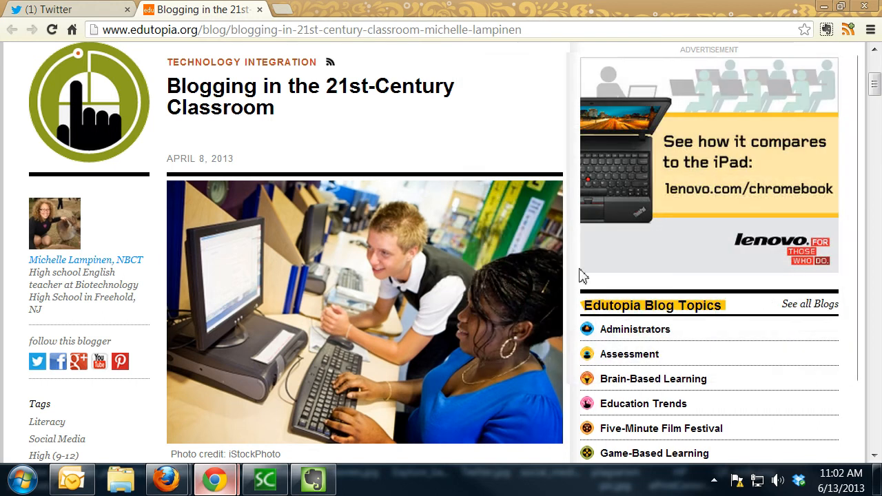
mouse_move(322, 444)
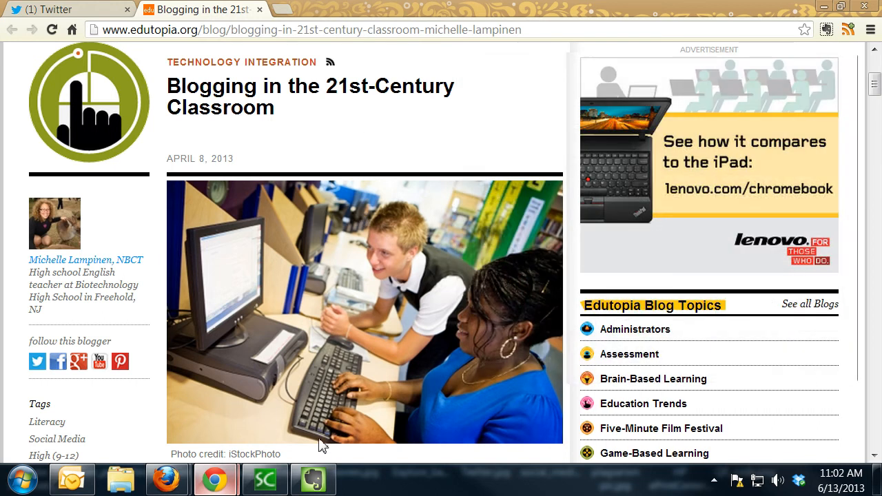
- Back in Evernote, sync the account so the clipped Blogging article appears in Teaching
left_click(313, 480)
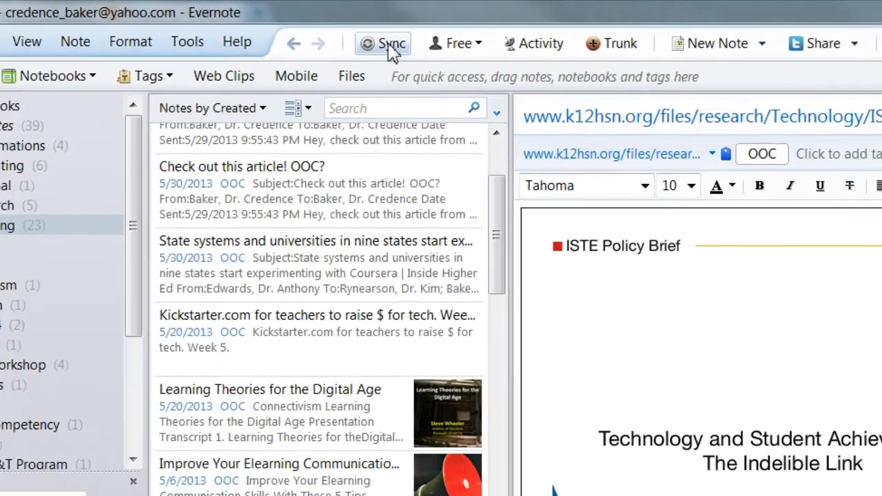
left_click(383, 43)
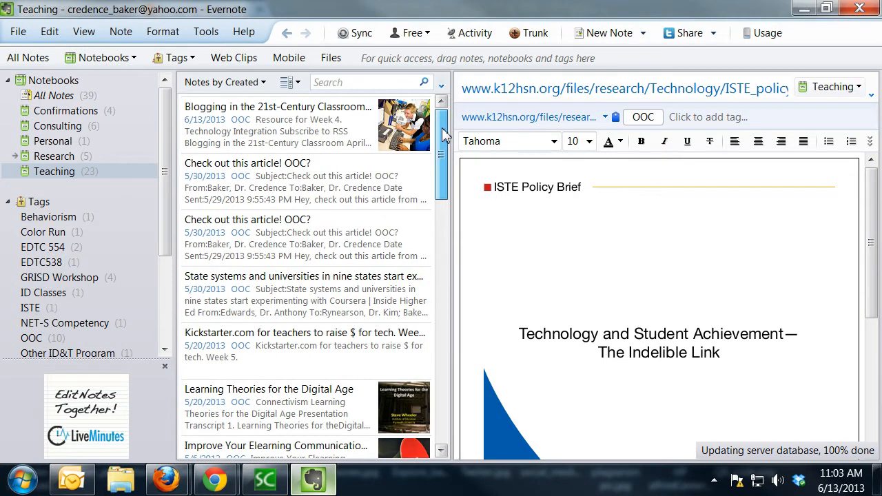
left_click(278, 124)
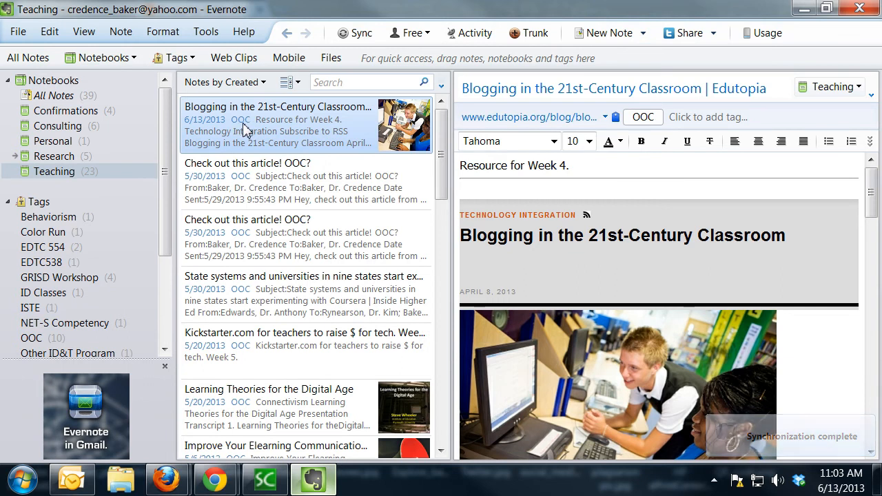
- Review the clipped note's 'Resource for Week 4.' comment and scroll through the article body
triple_click(513, 165)
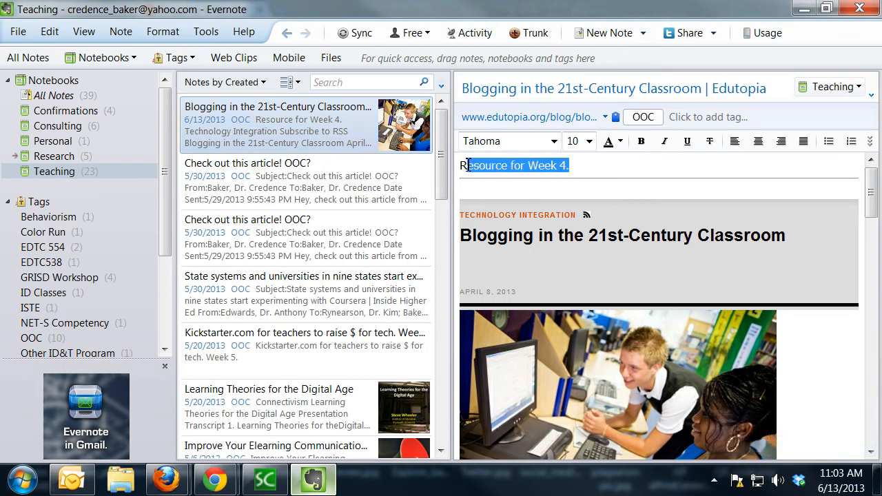
left_click(574, 165)
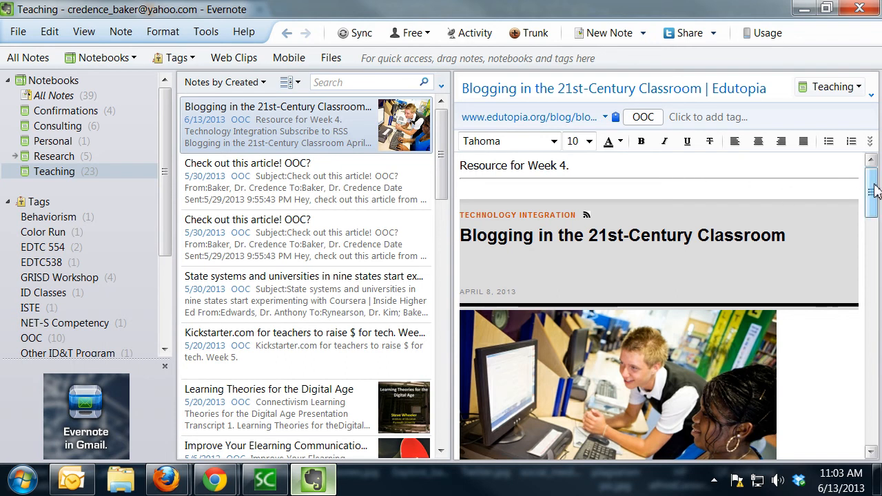
left_click(570, 166)
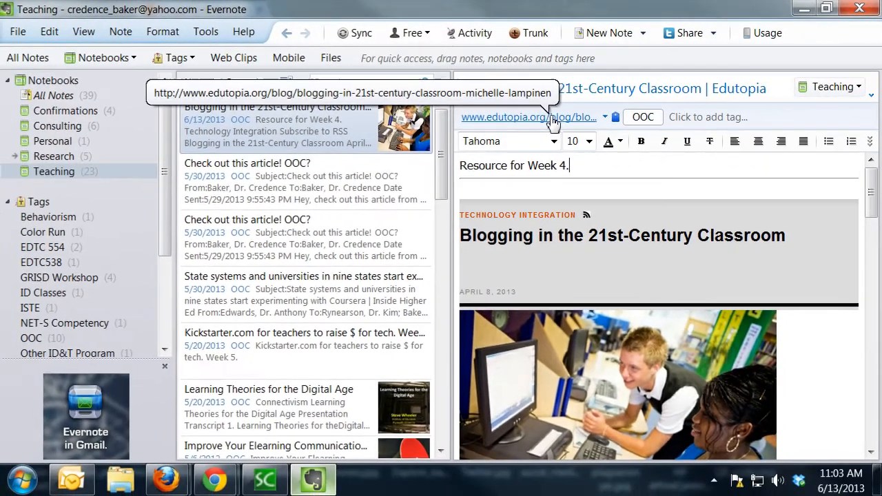
scroll("down", 3)
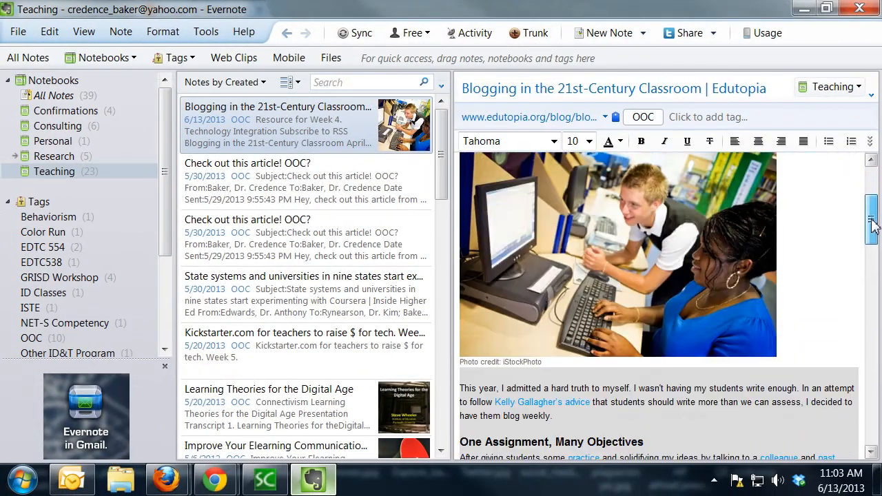
scroll("down", 3)
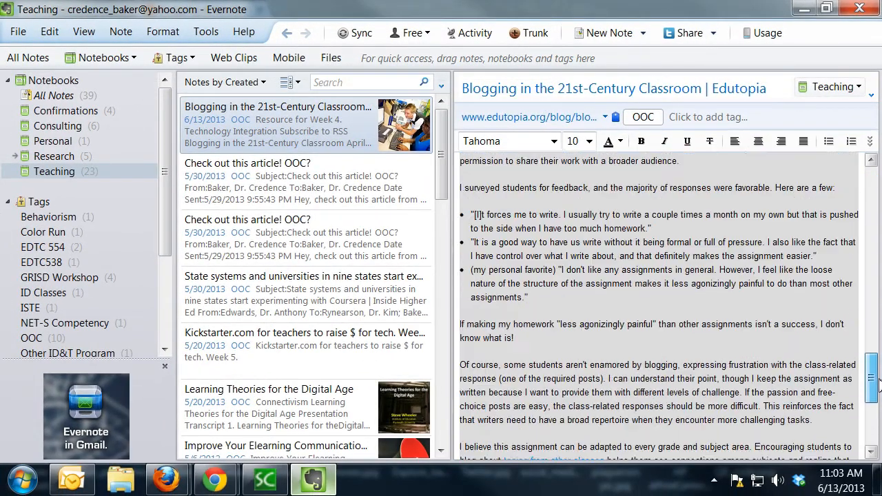
scroll("up", 3)
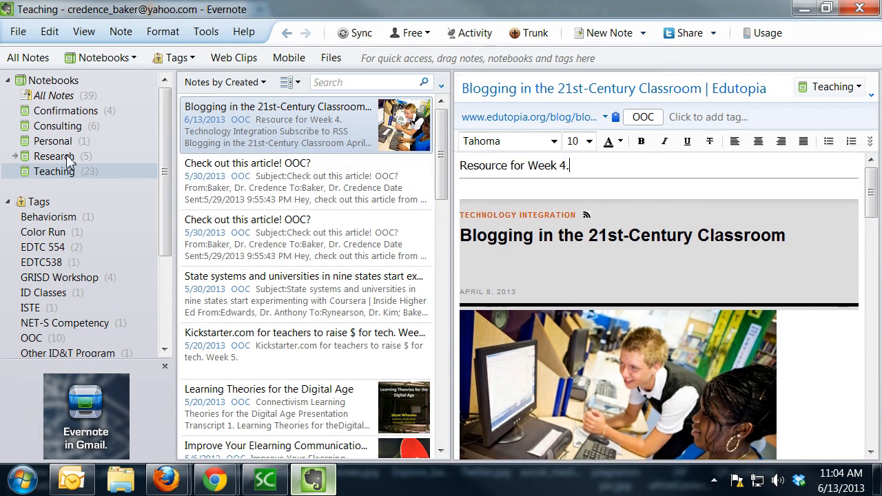
- Switch to the Research notebook, view the Twitter publication note, and return to the WayFind note
left_click(52, 156)
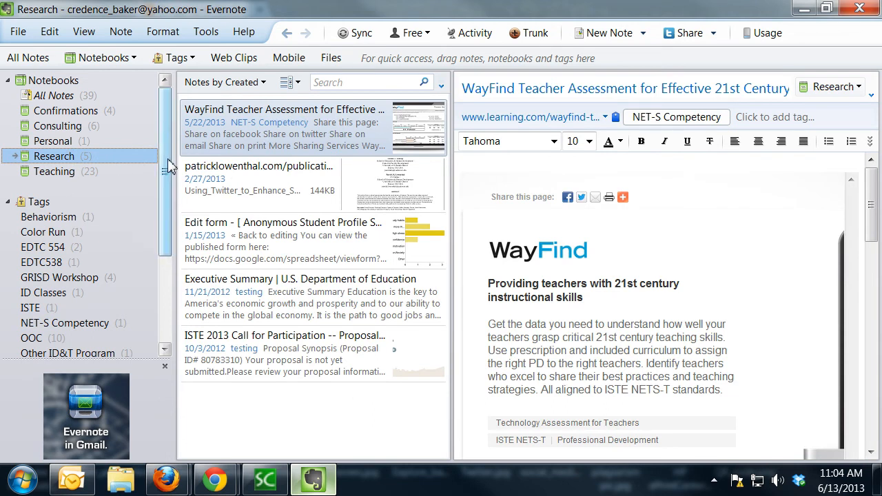
scroll("down", 3)
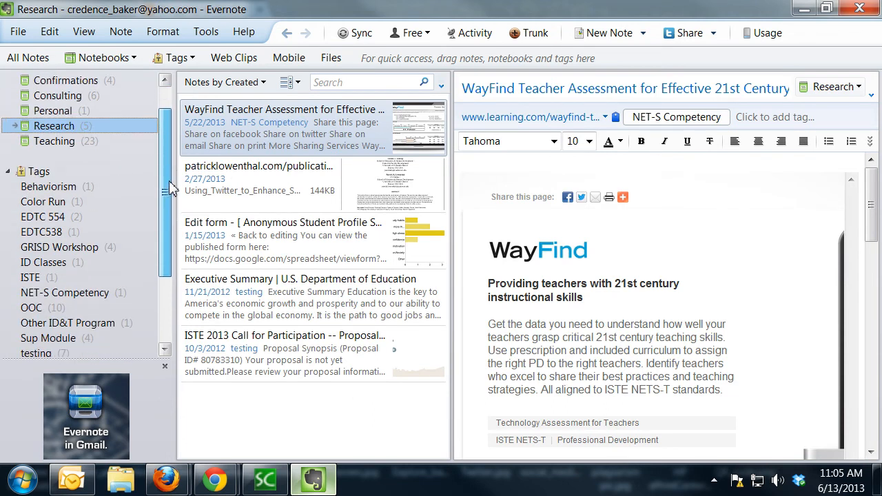
left_click(262, 178)
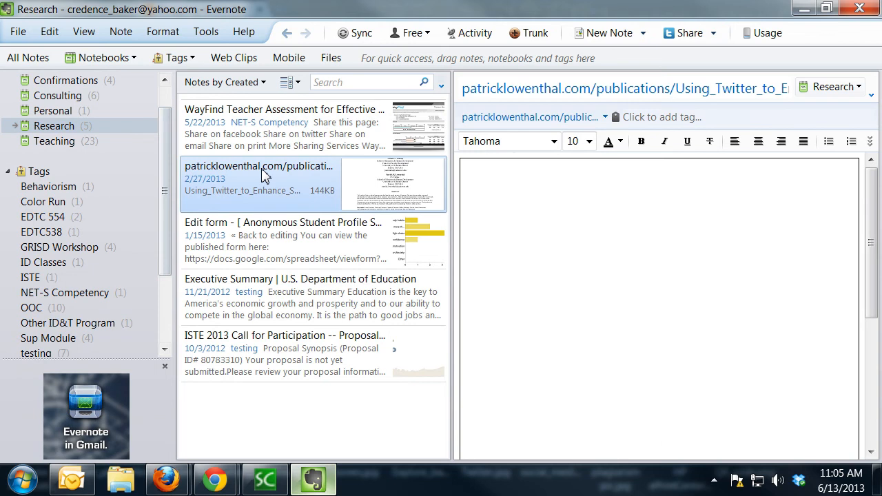
left_click(283, 127)
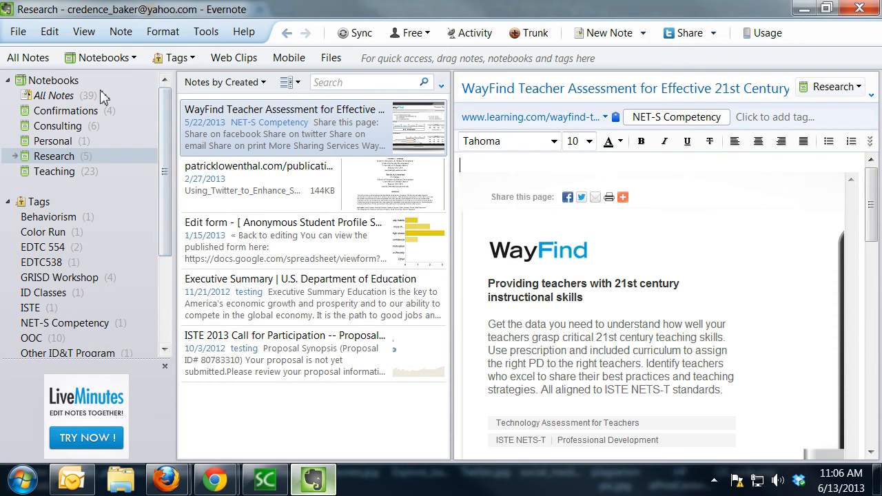
mouse_move(20, 33)
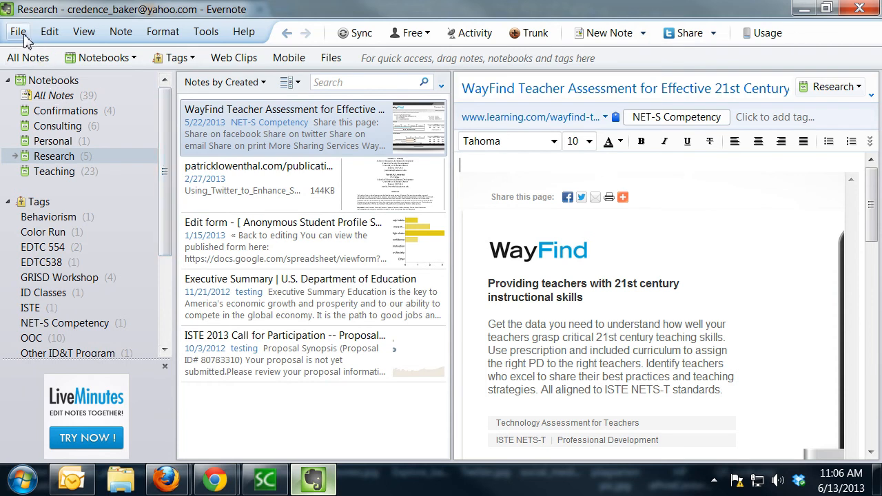
- Create a new synchronized notebook named Experiment via File > New Notebook
left_click(18, 33)
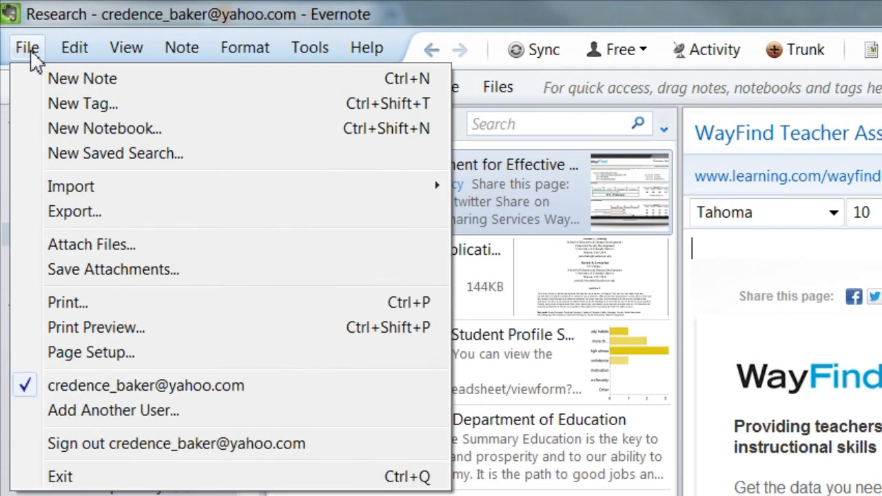
mouse_move(105, 128)
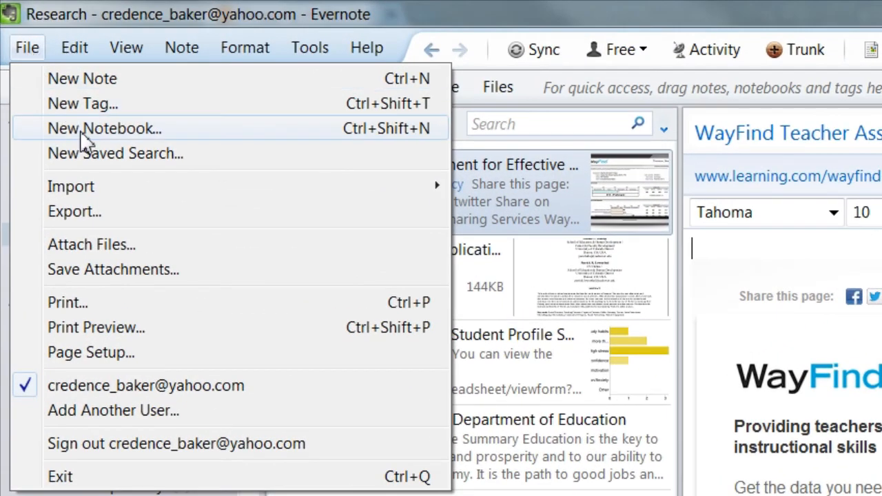
left_click(105, 129)
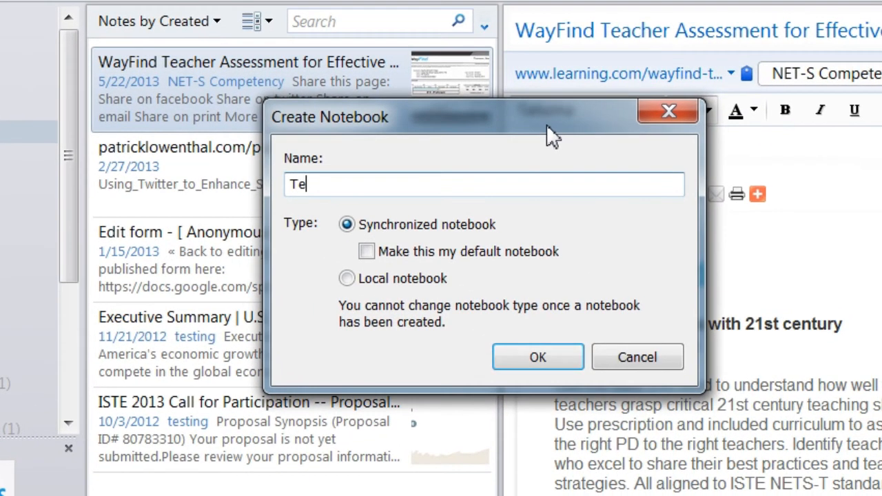
type("Ex")
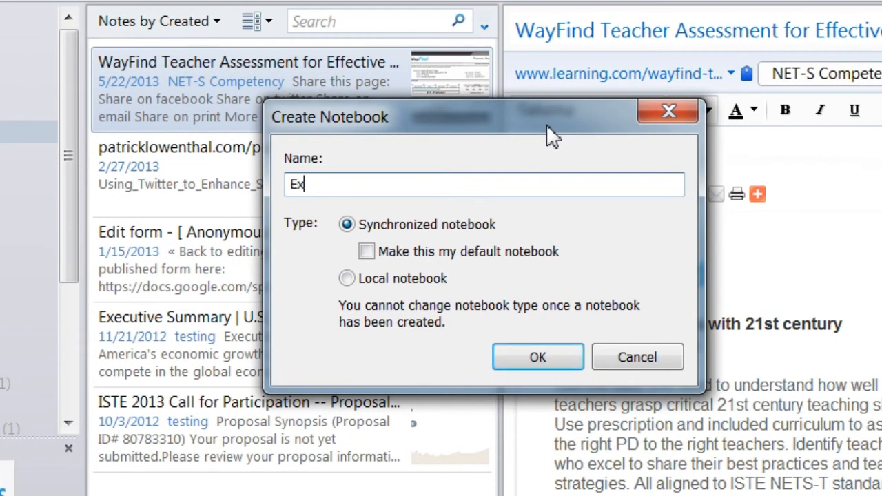
type("periment N")
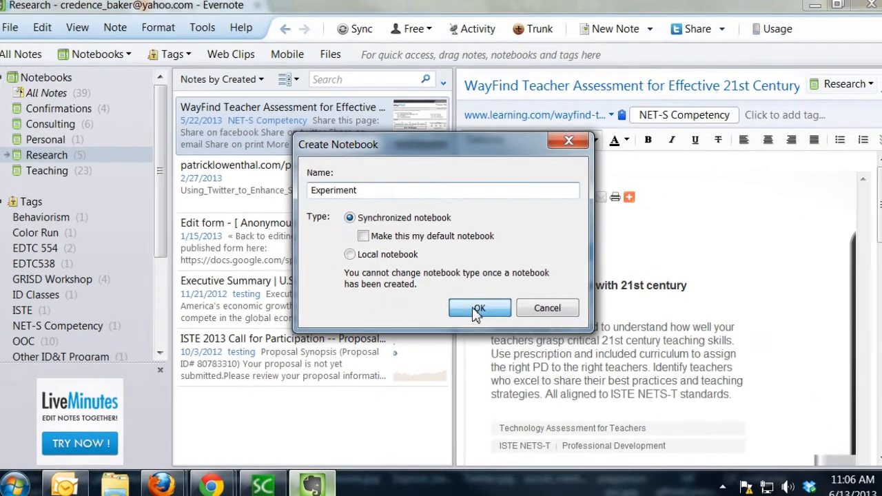
left_click(480, 309)
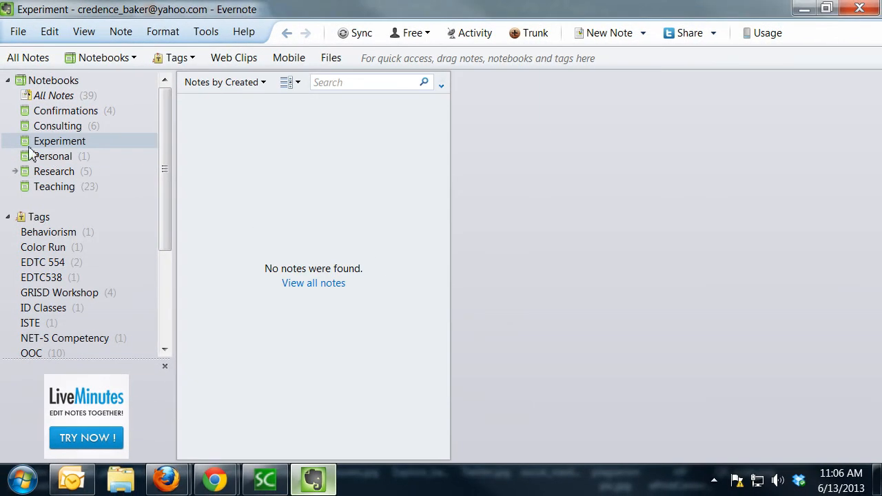
mouse_move(127, 147)
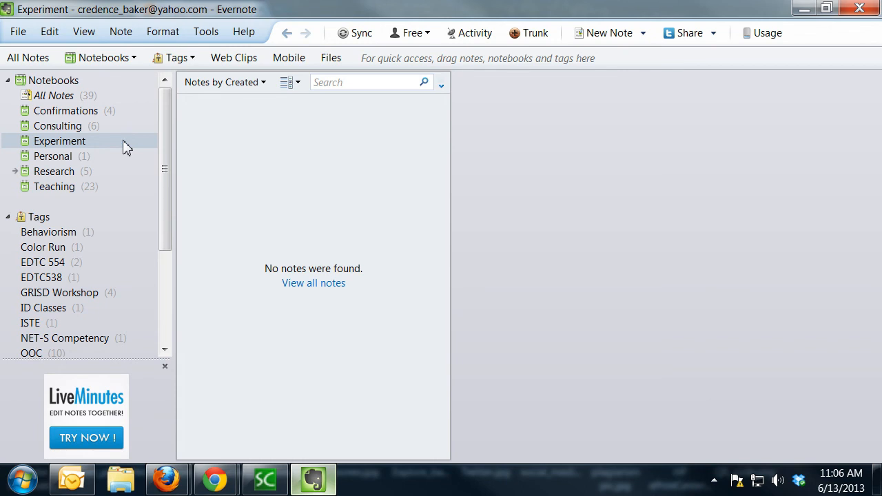
mouse_move(609, 33)
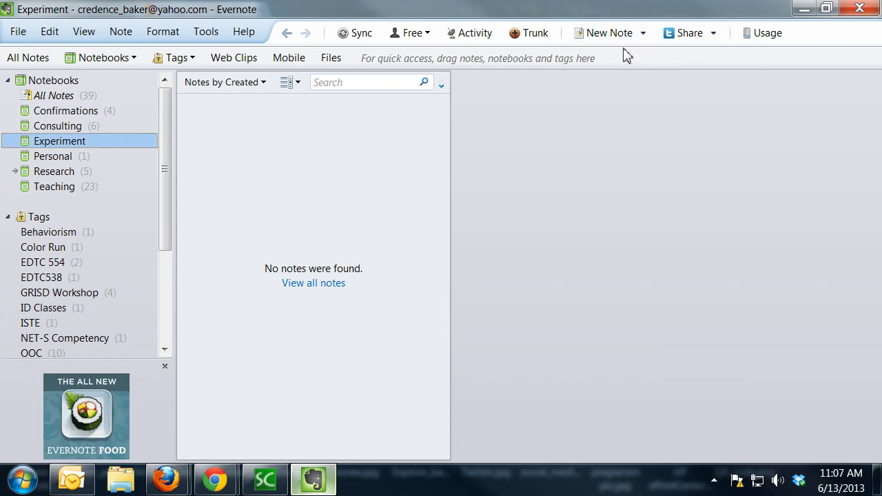
- Create a note titled Shopping List with bullets Milk, Eggs and Birthdaycard for Charity
left_click(604, 34)
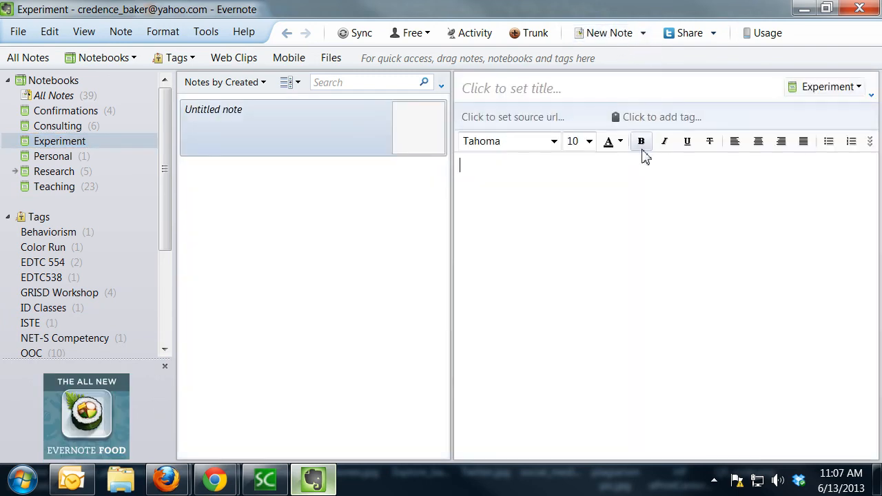
left_click(830, 141)
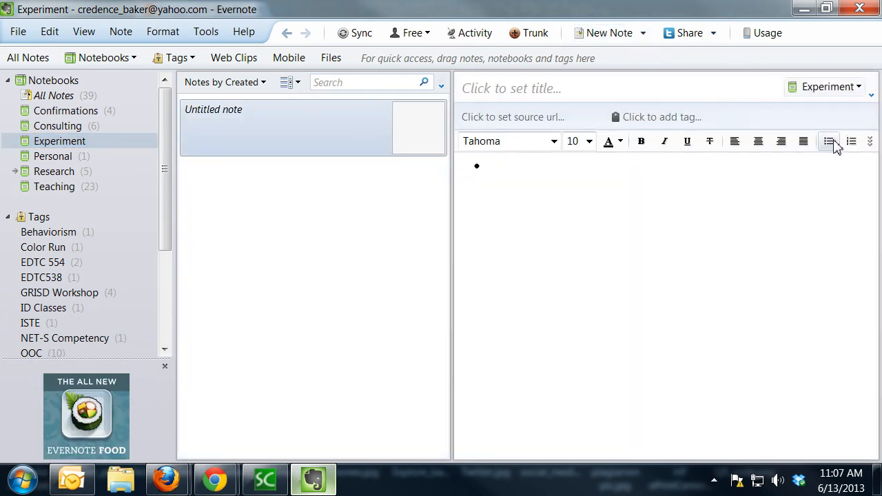
type("Milk")
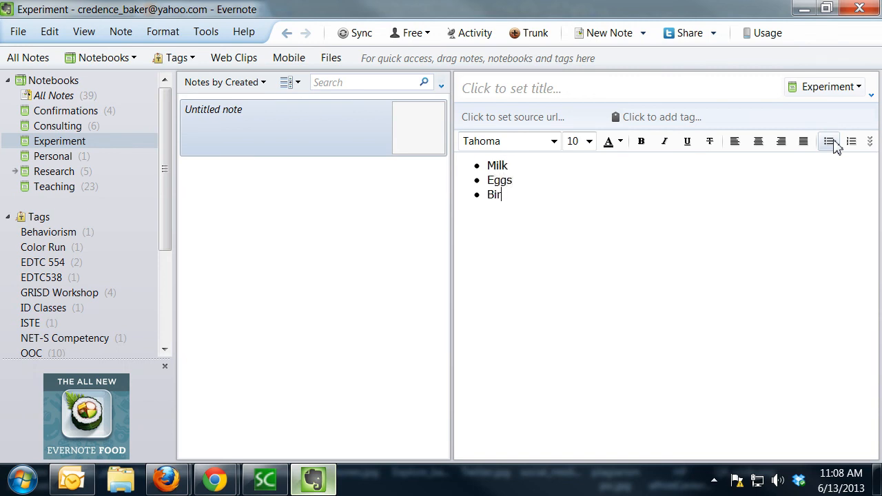
type("th")
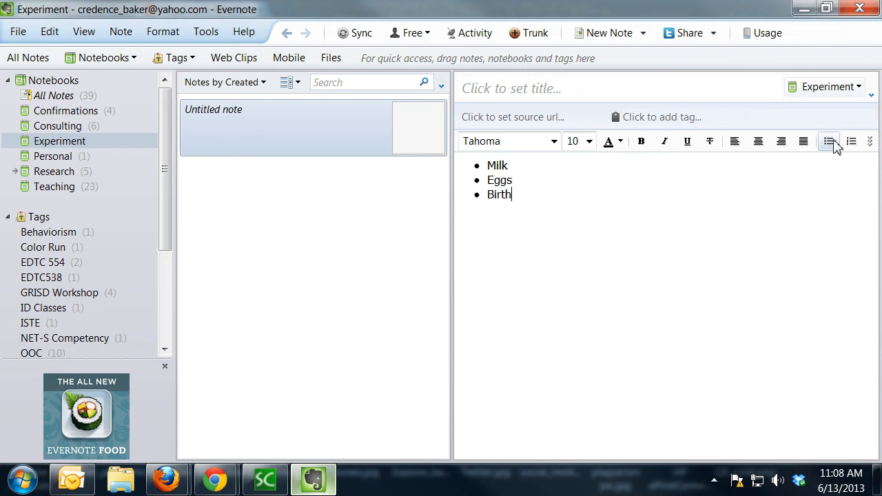
type("daycard for Charity")
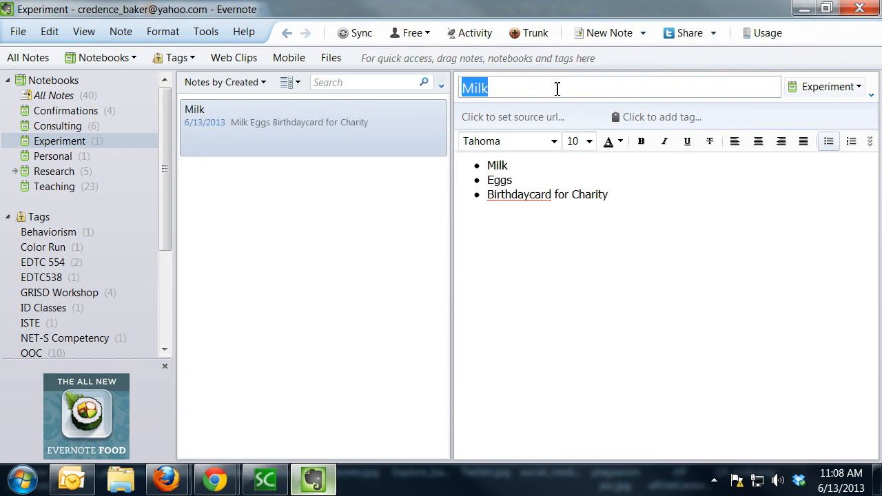
type("Shopping List")
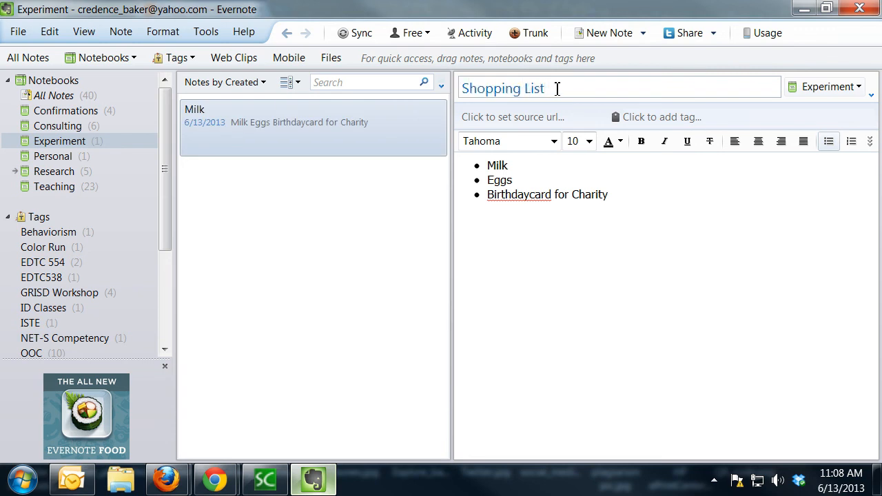
left_click(640, 204)
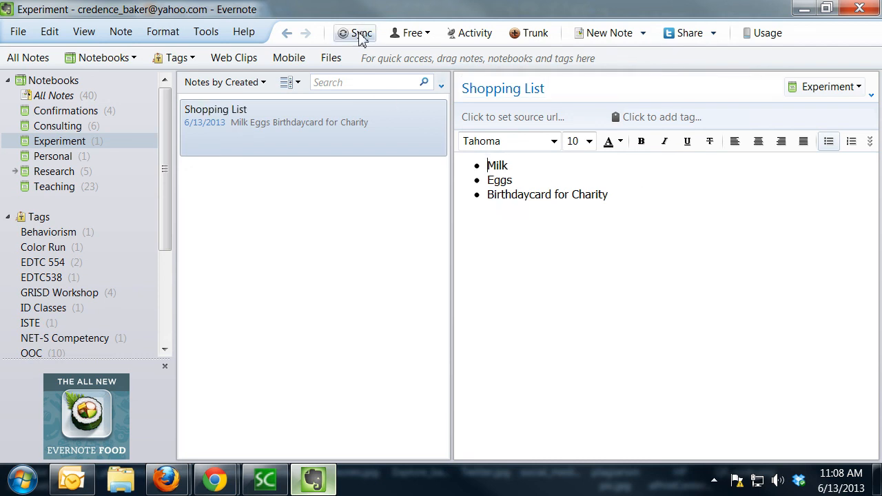
- Sync the account so the Shopping List note uploads, then return to the note
left_click(354, 33)
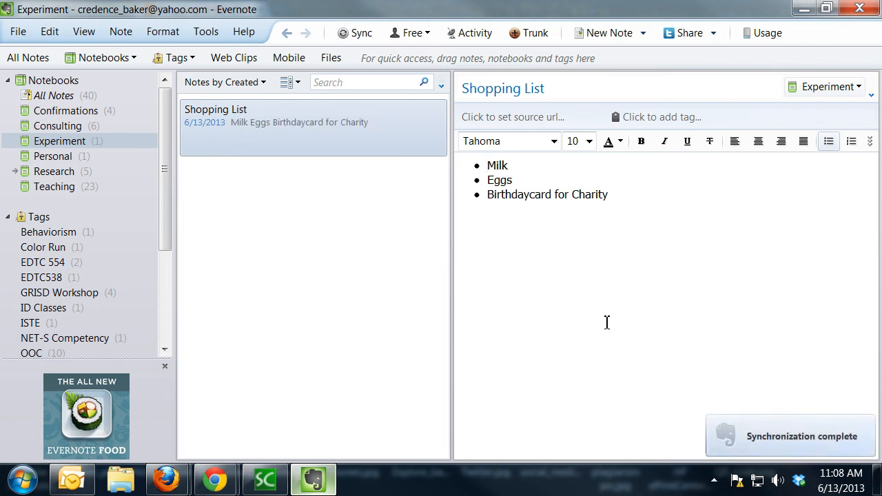
mouse_move(546, 296)
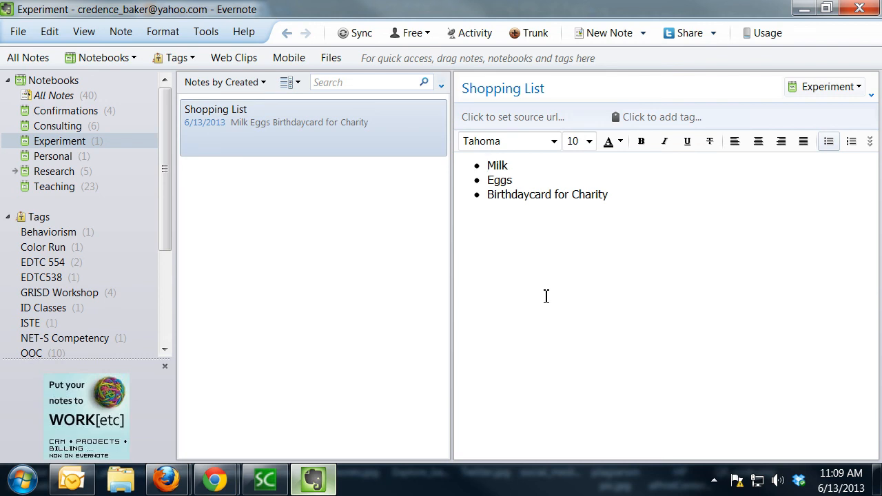
left_click(488, 165)
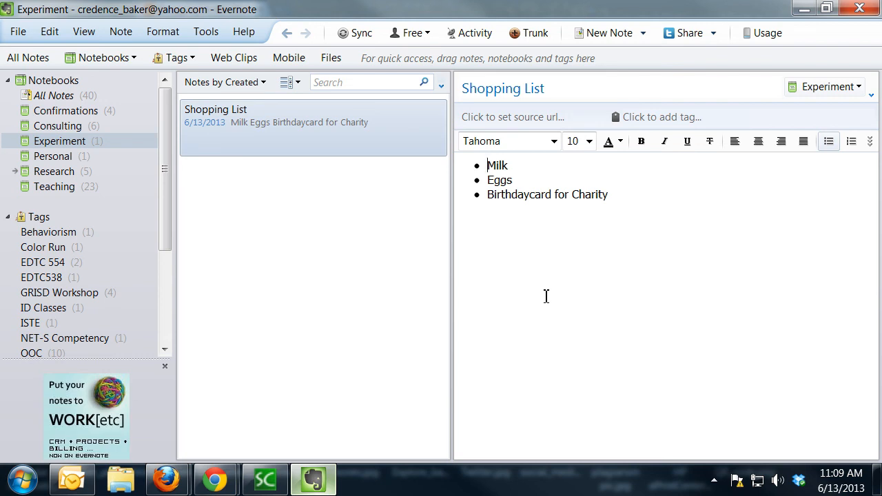